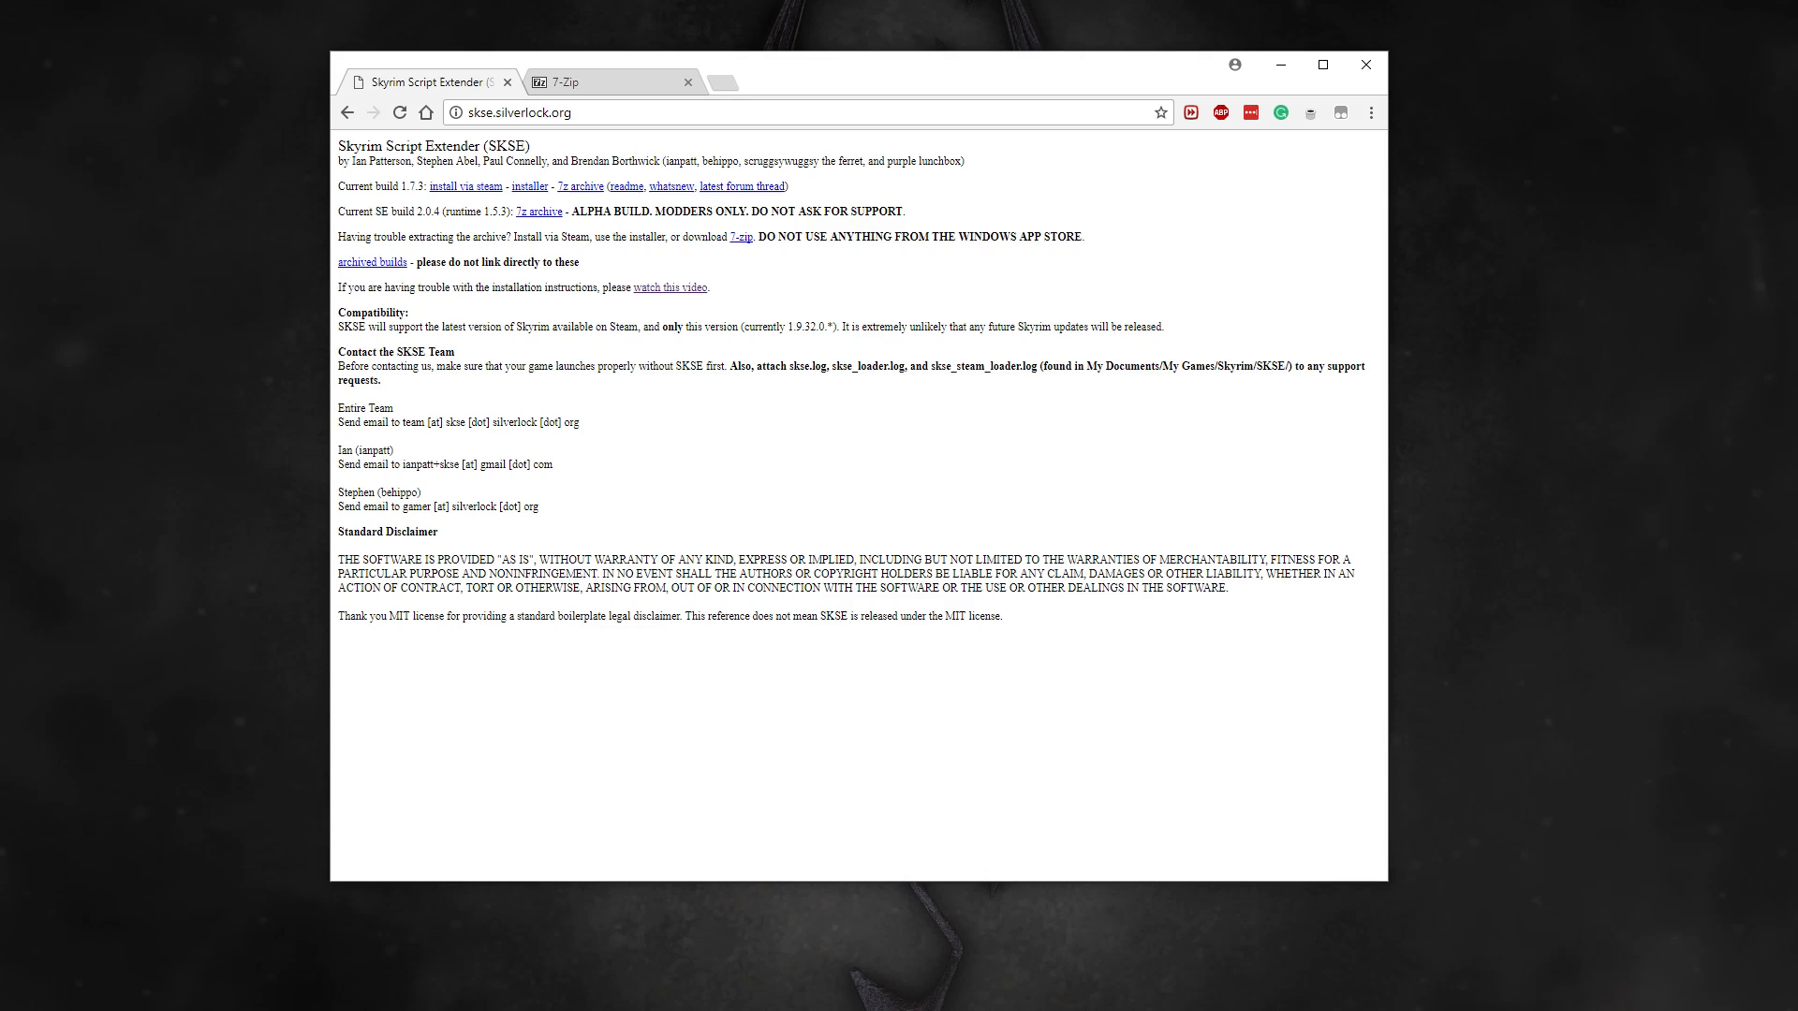
# Step: Download the SKSE64 2.0.4 SE build archive and show it in its folder
pyautogui.click(516, 112)
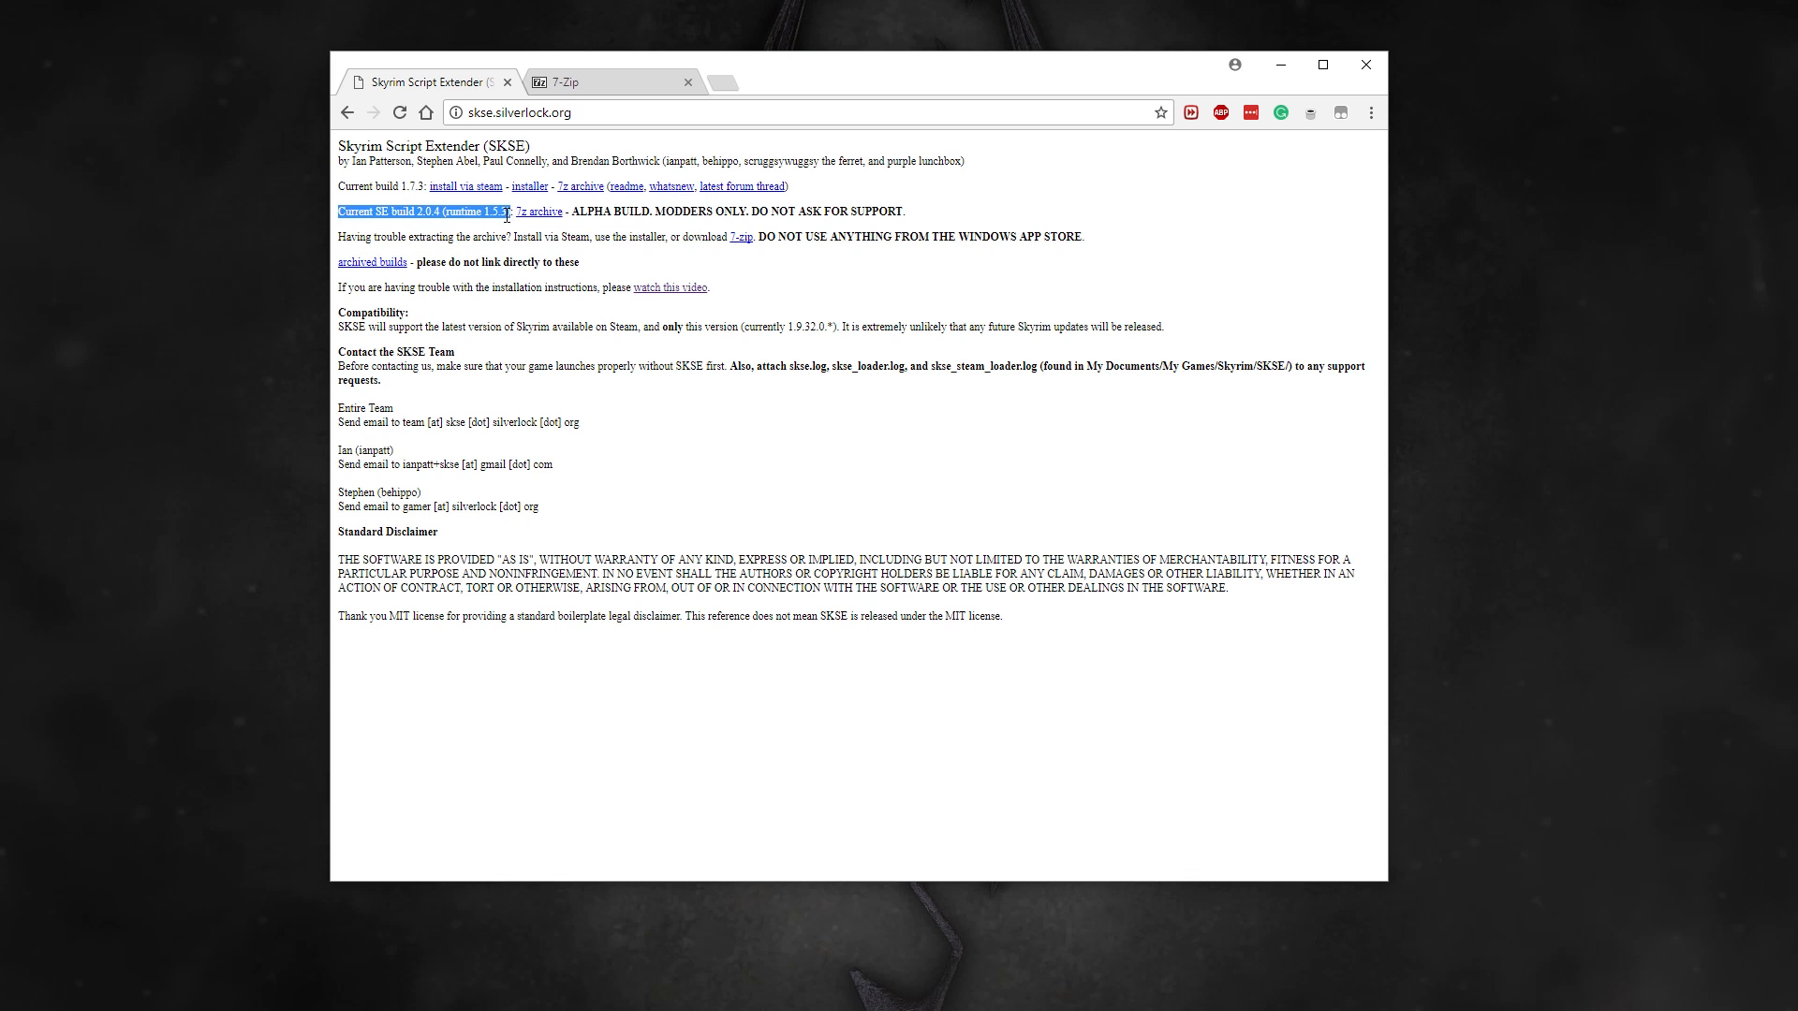
pyautogui.moveTo(536, 210)
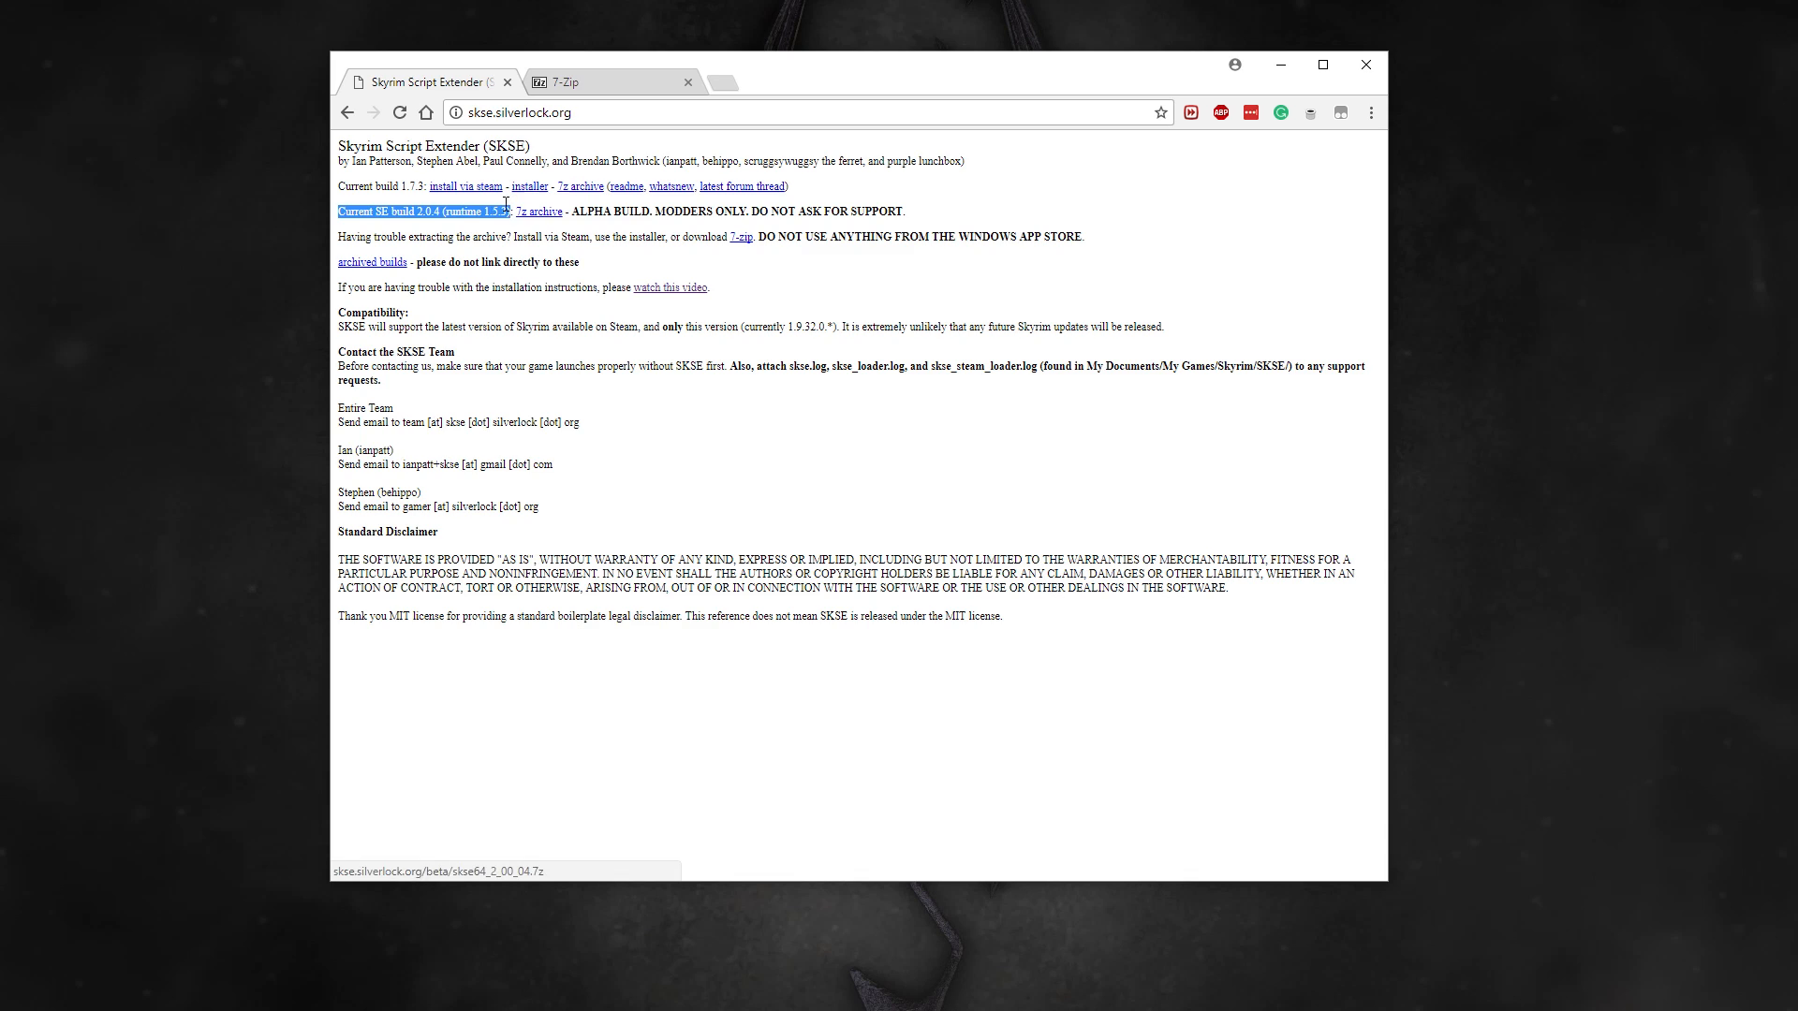
pyautogui.moveTo(564, 219)
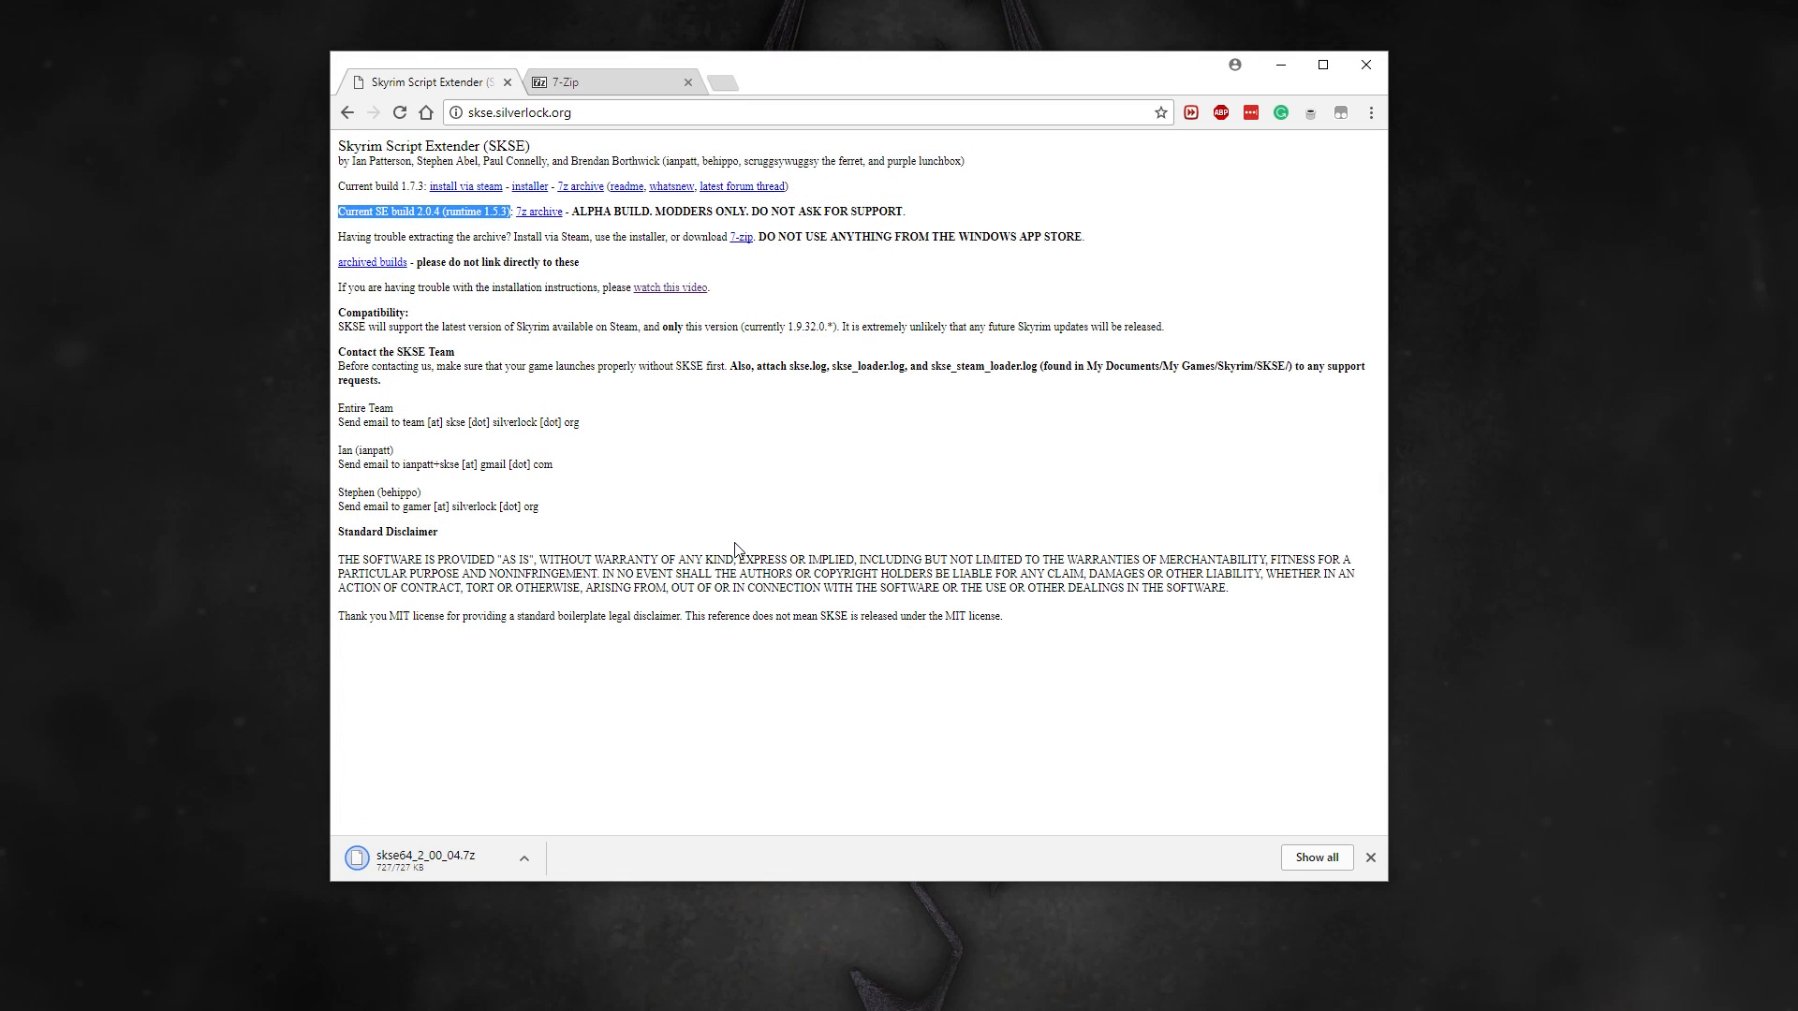
pyautogui.click(524, 857)
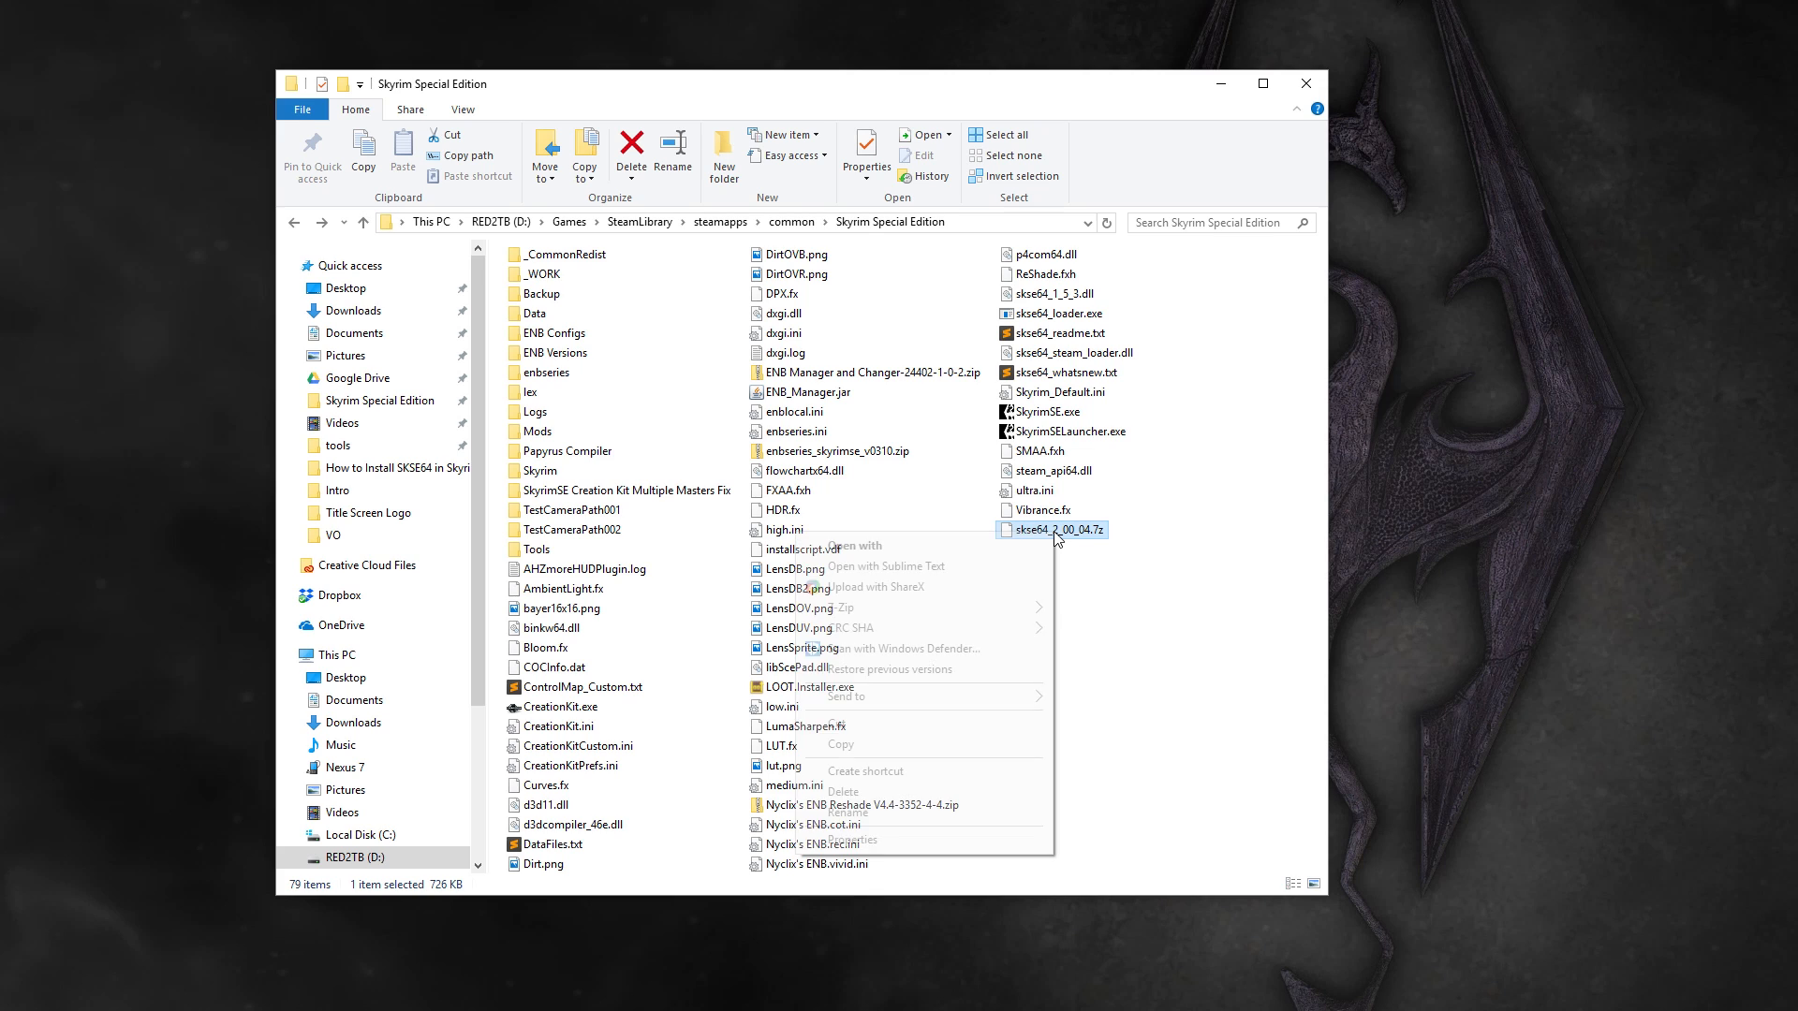
pyautogui.moveTo(843, 608)
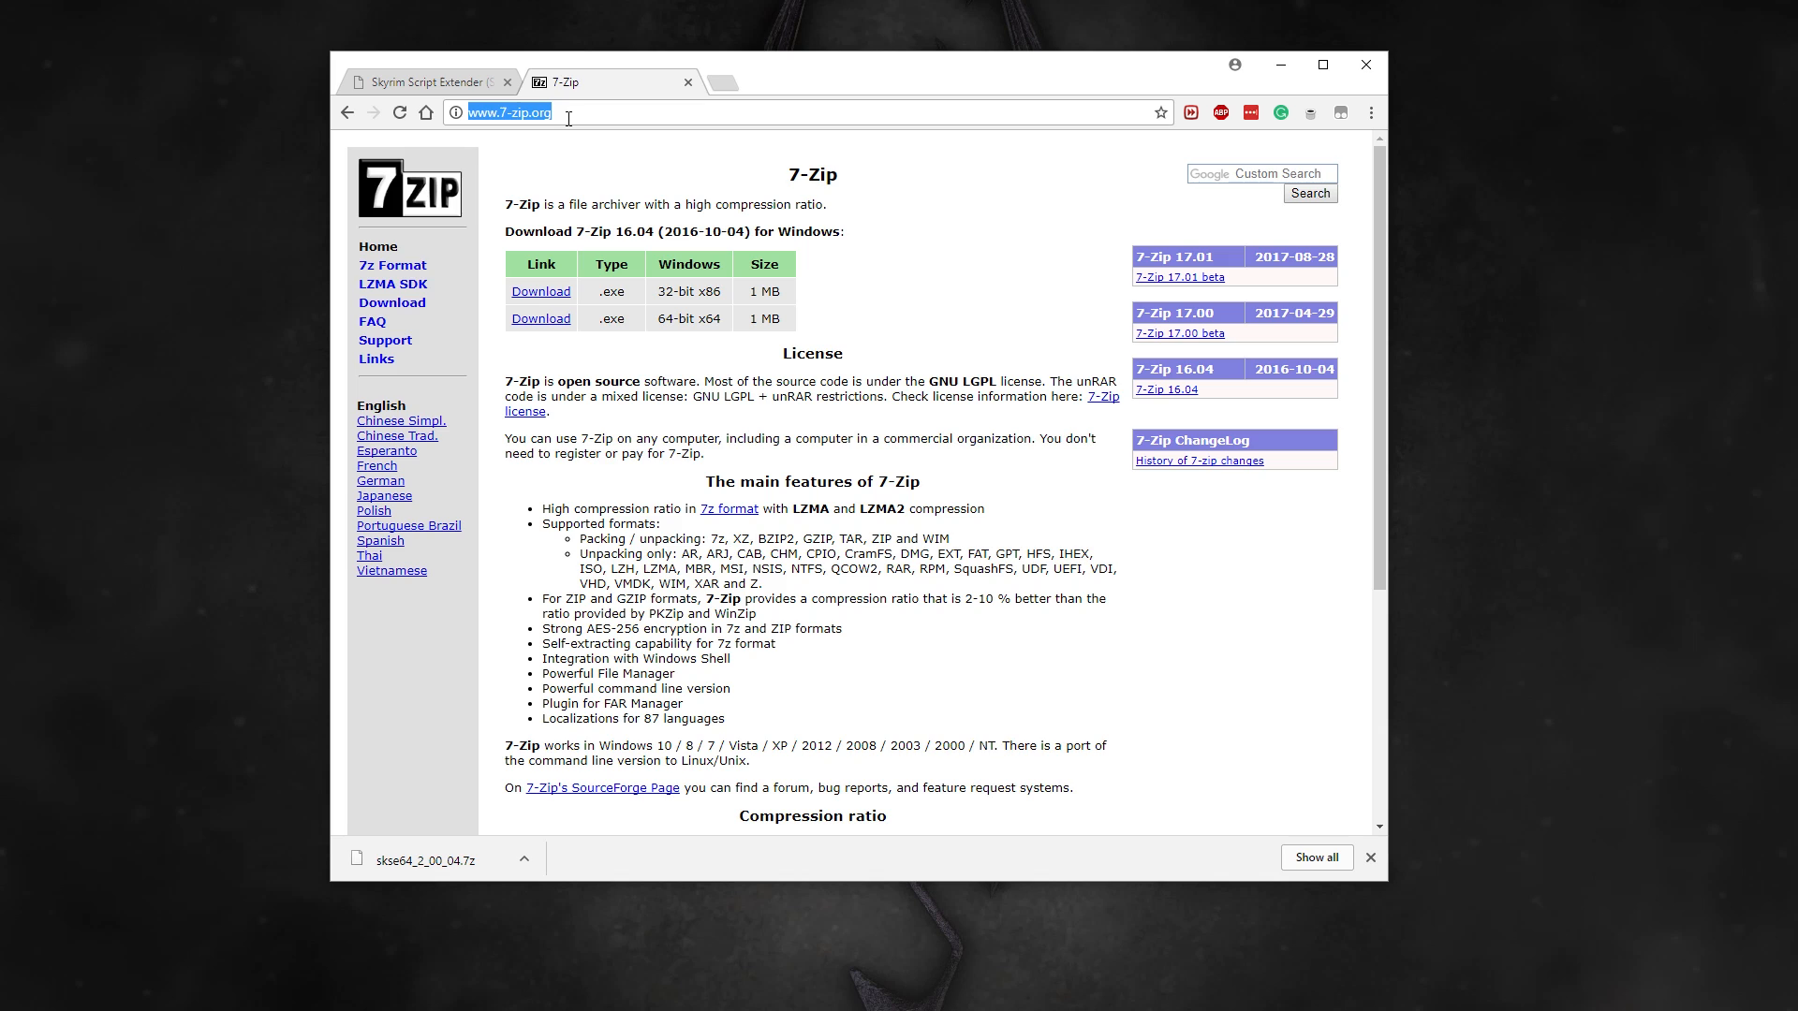
pyautogui.moveTo(619, 250)
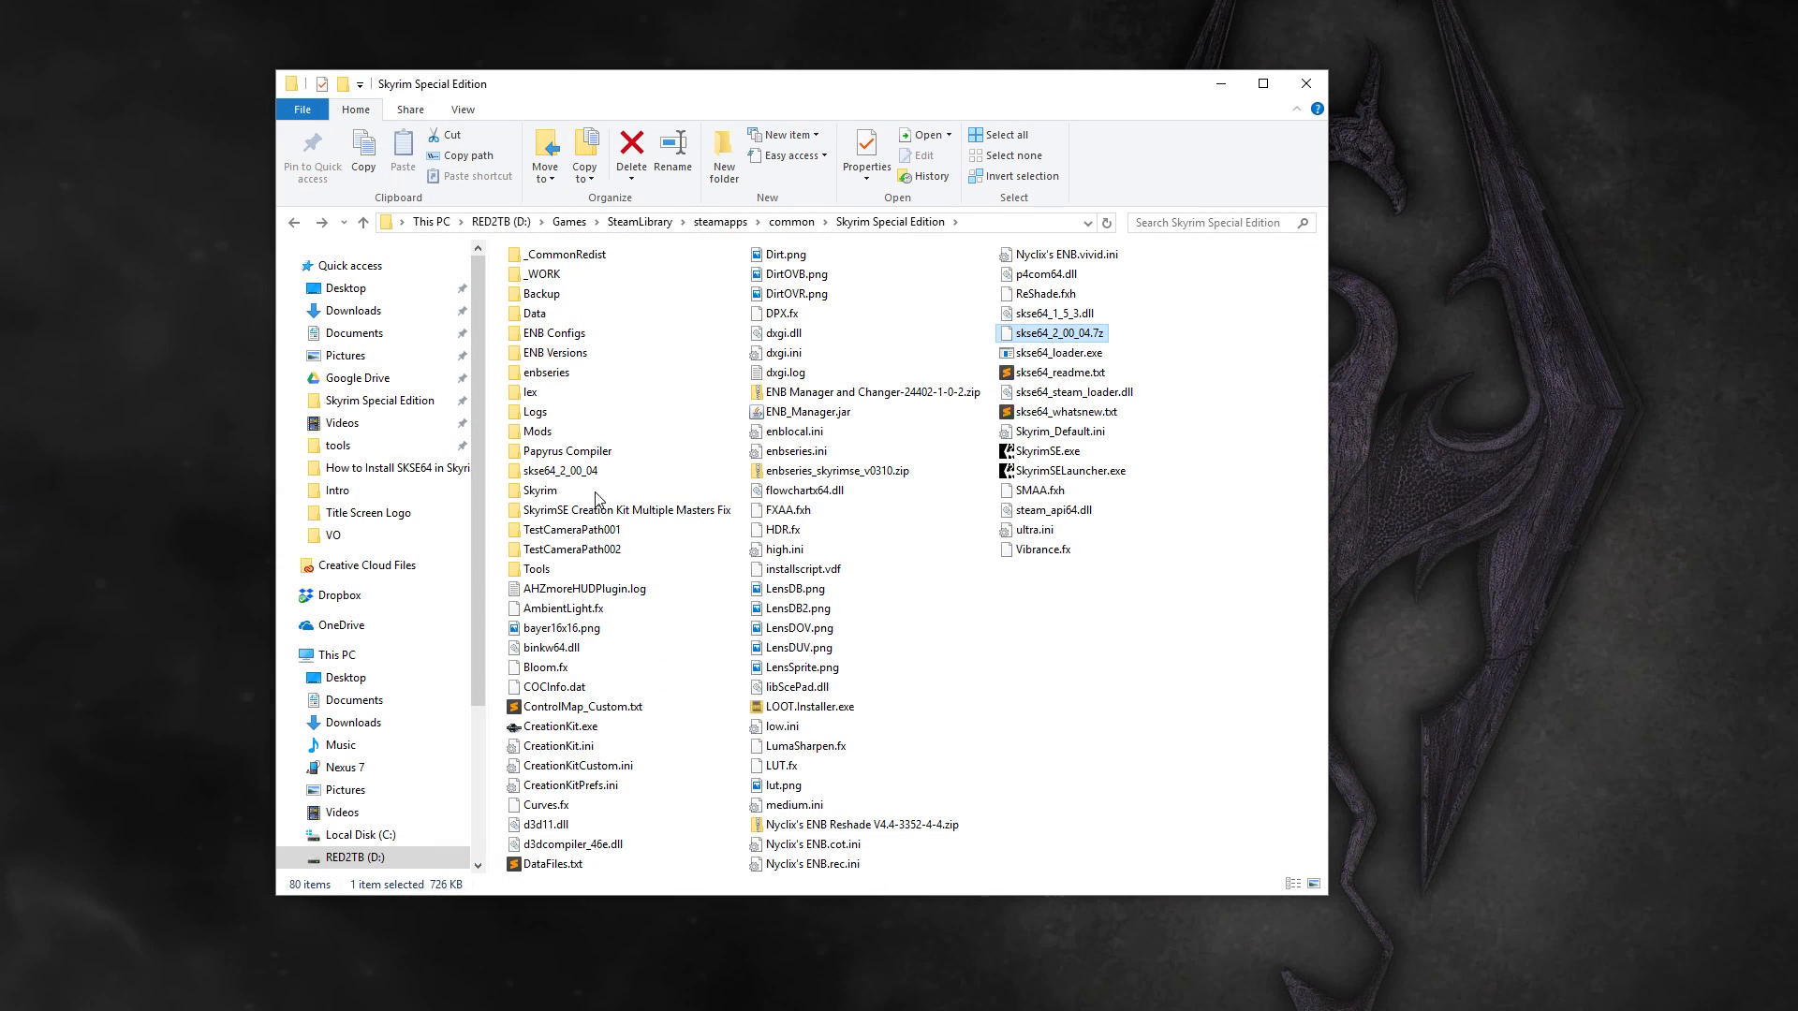
# Step: Move the skse64_2_00_04 contents into Skyrim Special Edition, replacing same-named files
pyautogui.rightClick(549, 470)
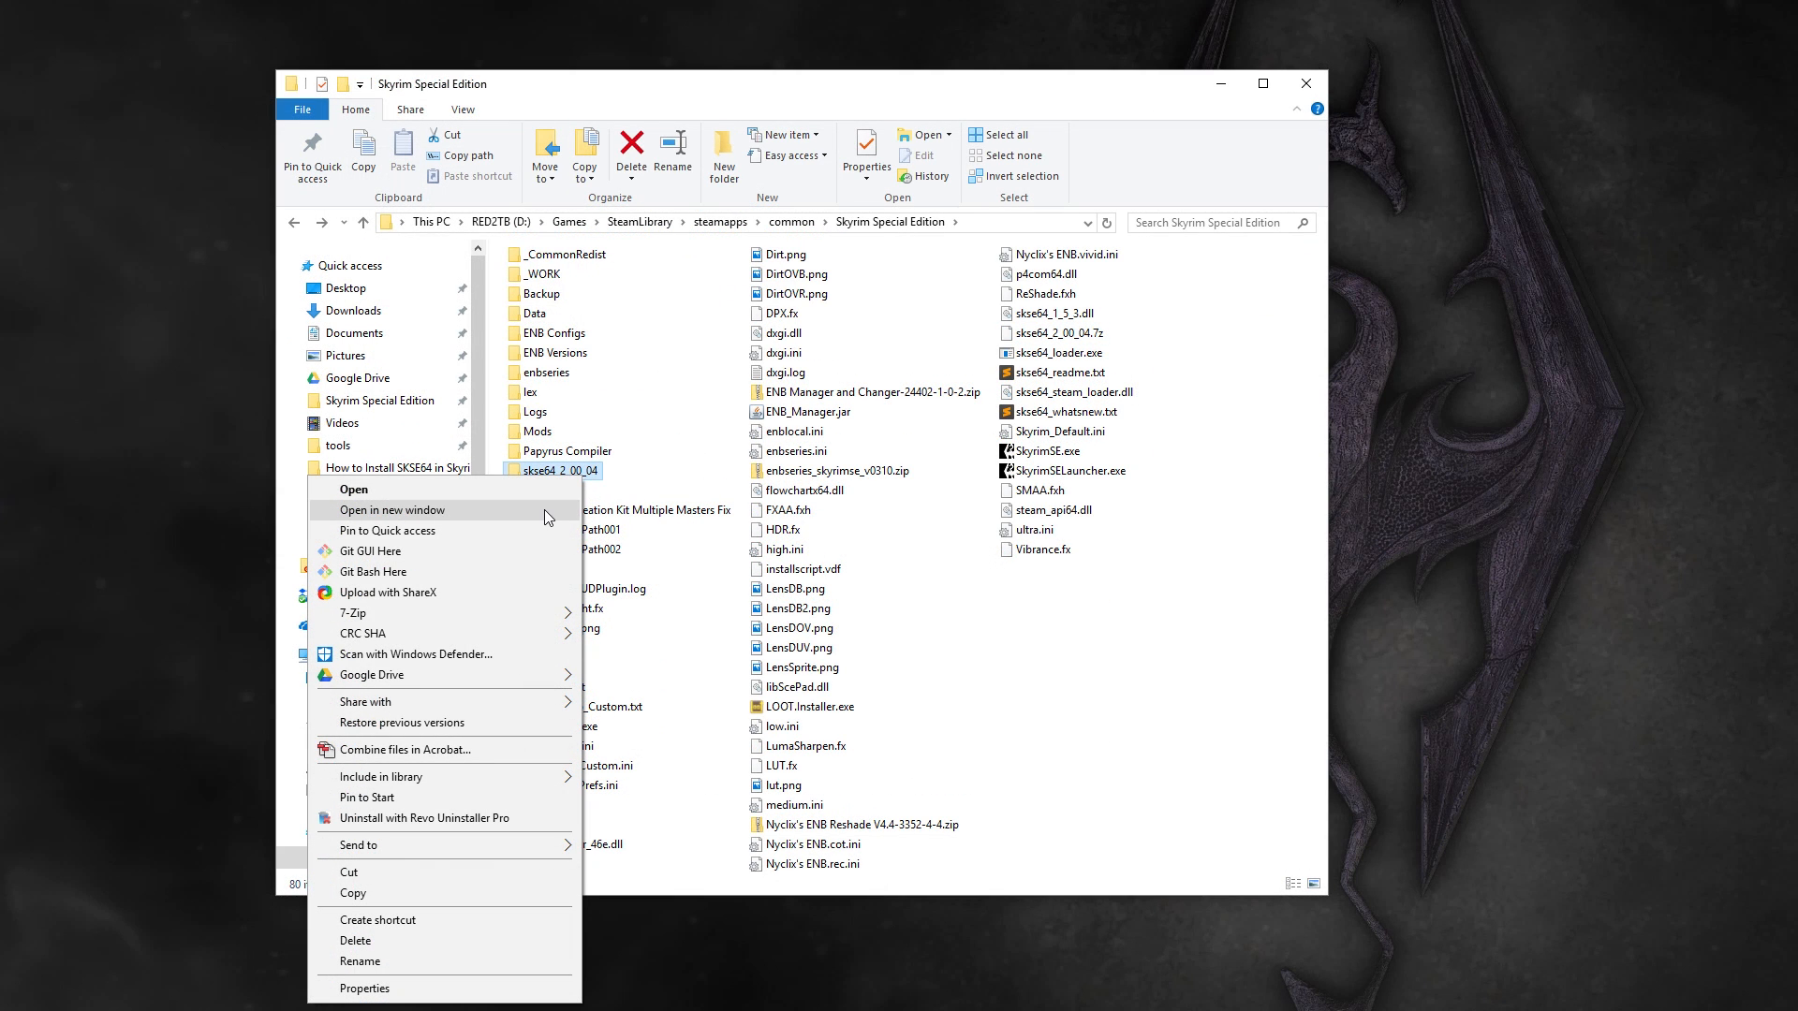
pyautogui.click(393, 510)
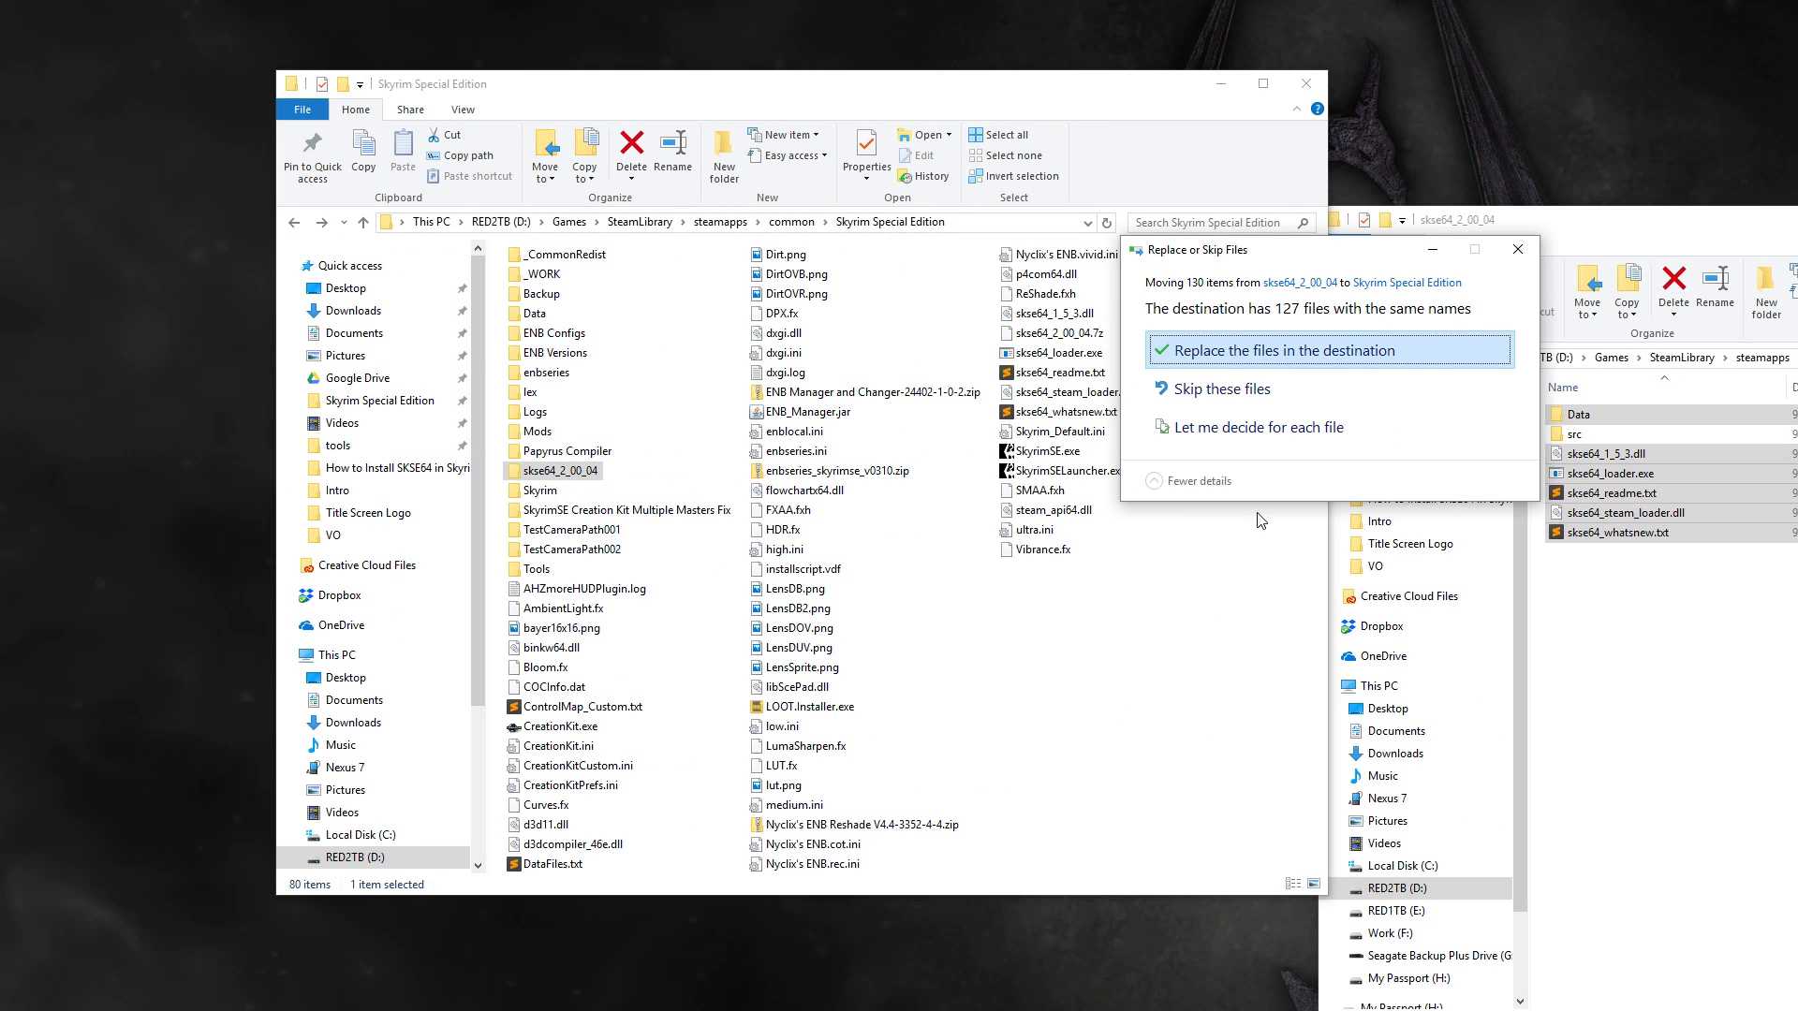
pyautogui.click(1277, 349)
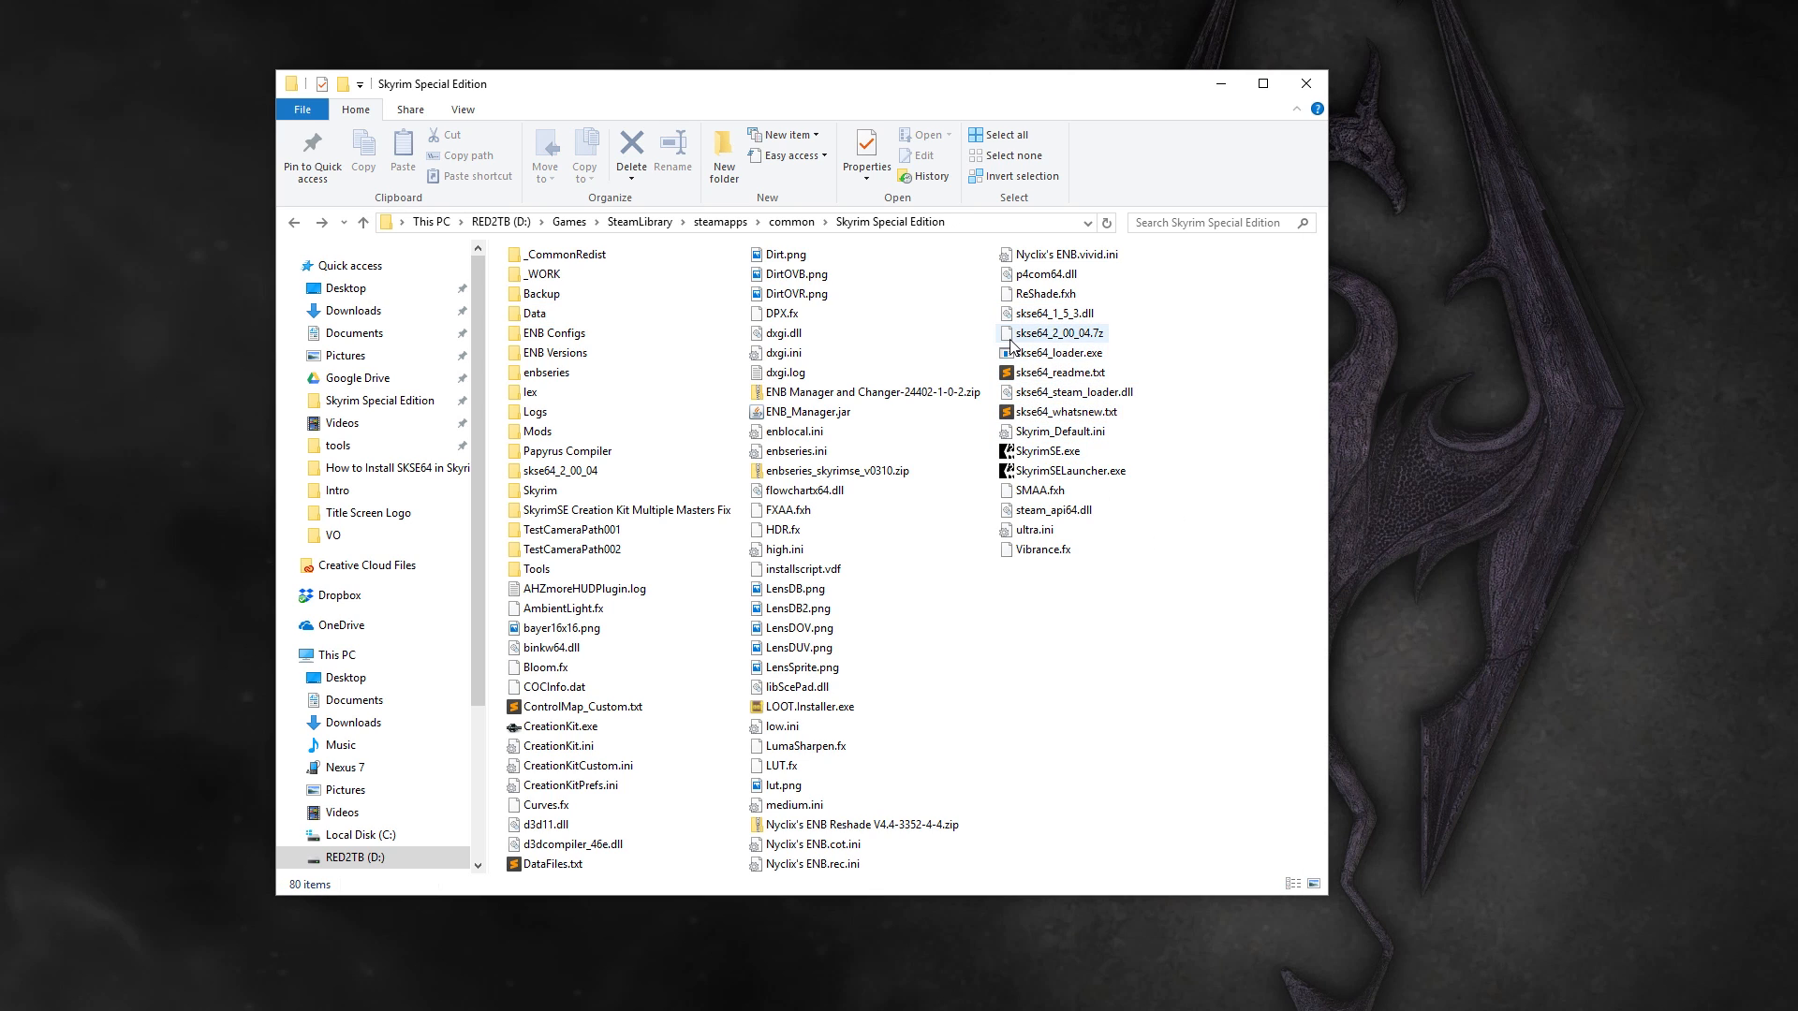
# Step: Delete the downloaded SKSE64 .7z archive and start removing the emptied extracted folder
pyautogui.click(1049, 333)
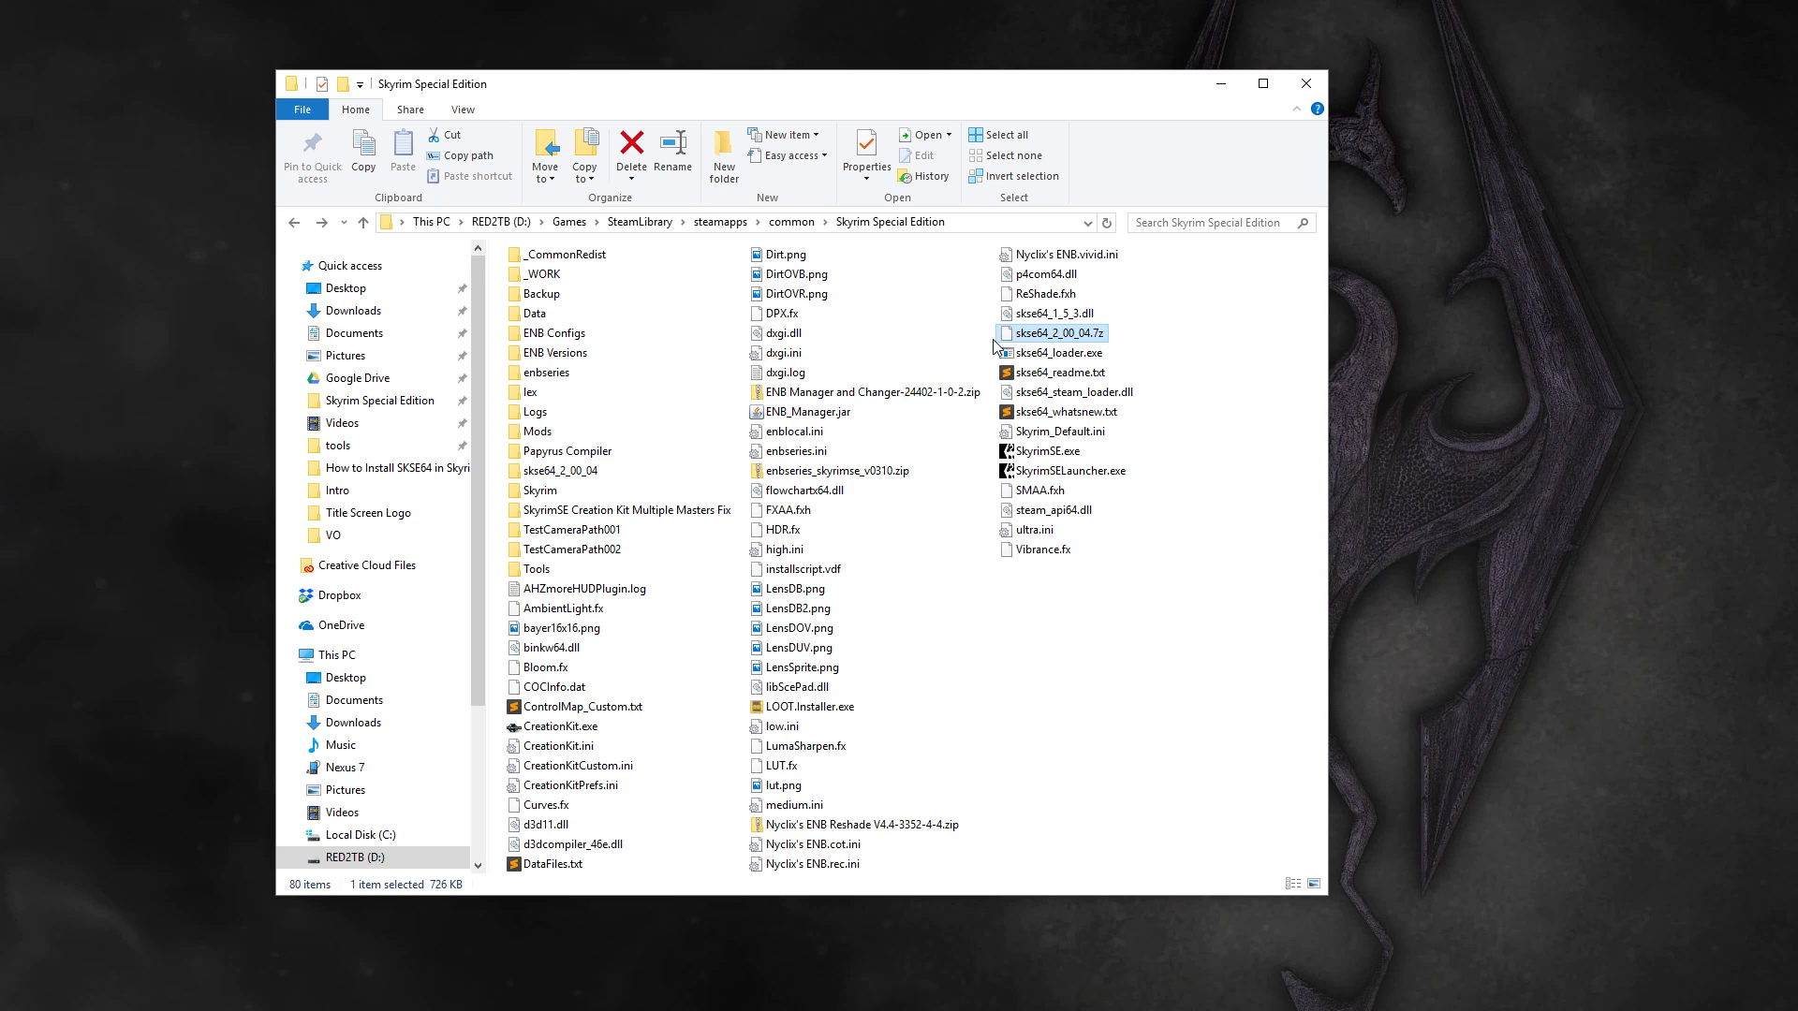
pyautogui.rightClick(1055, 333)
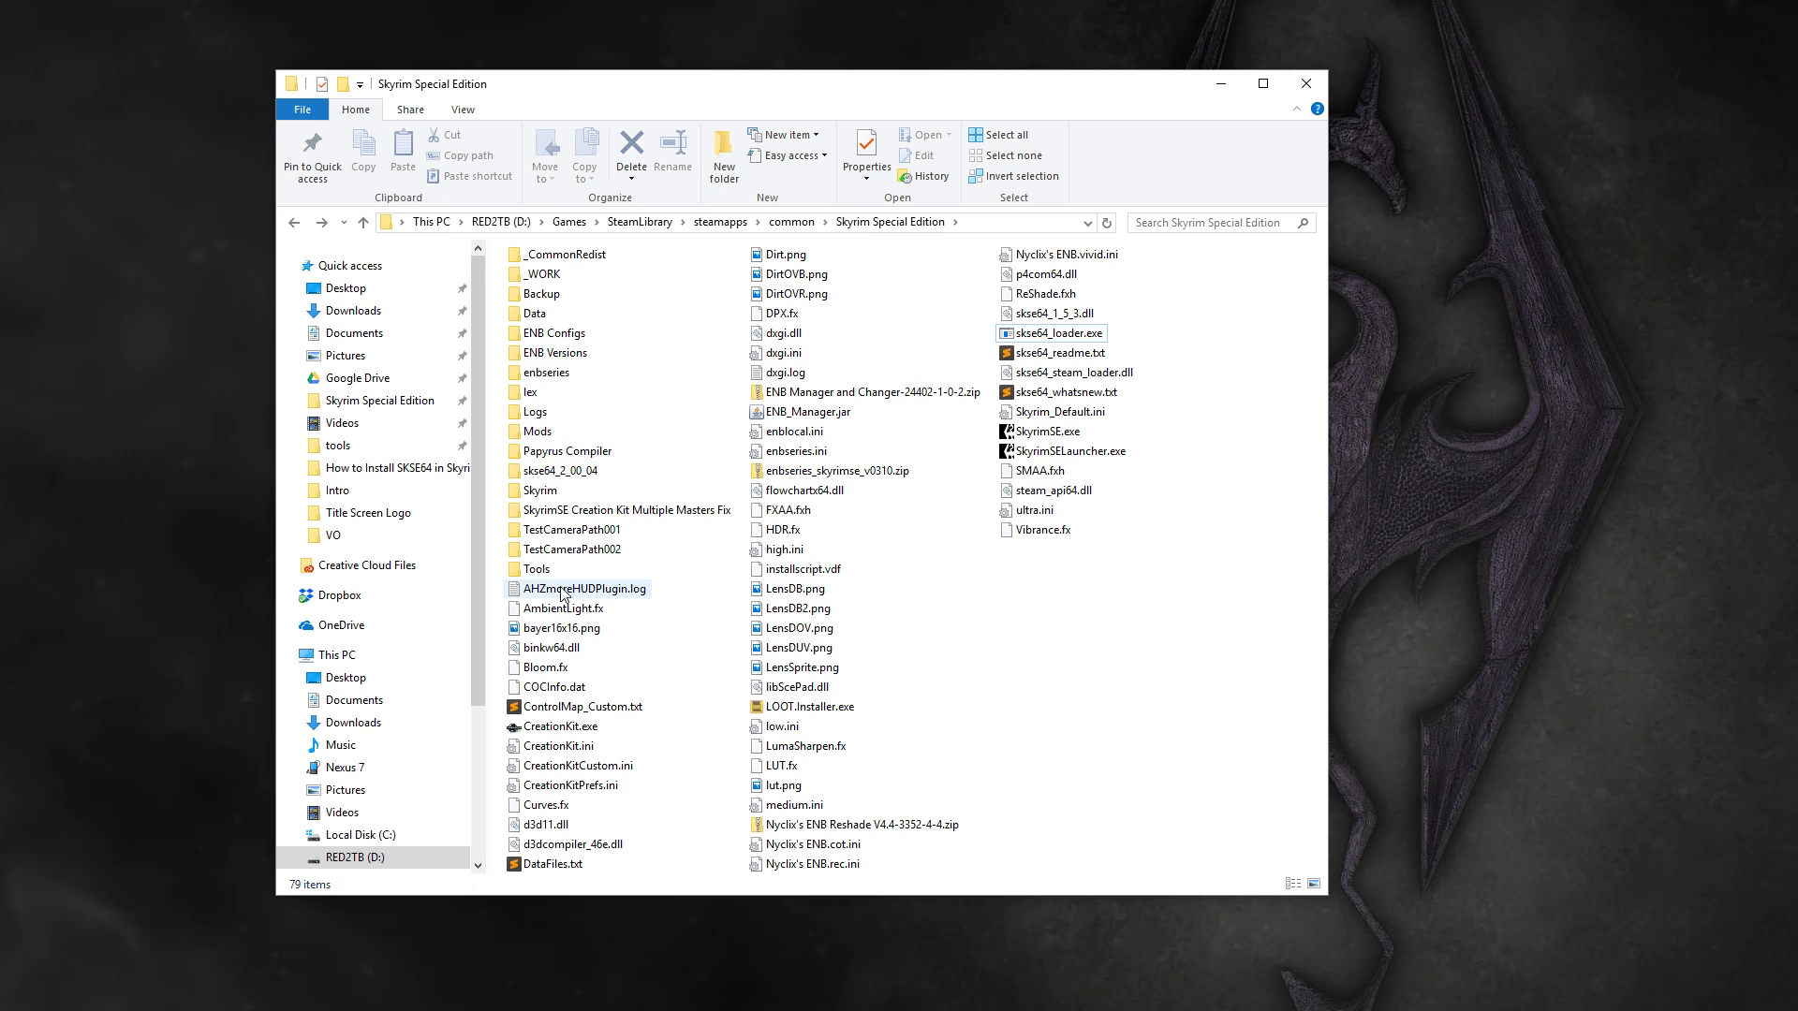
pyautogui.rightClick(582, 589)
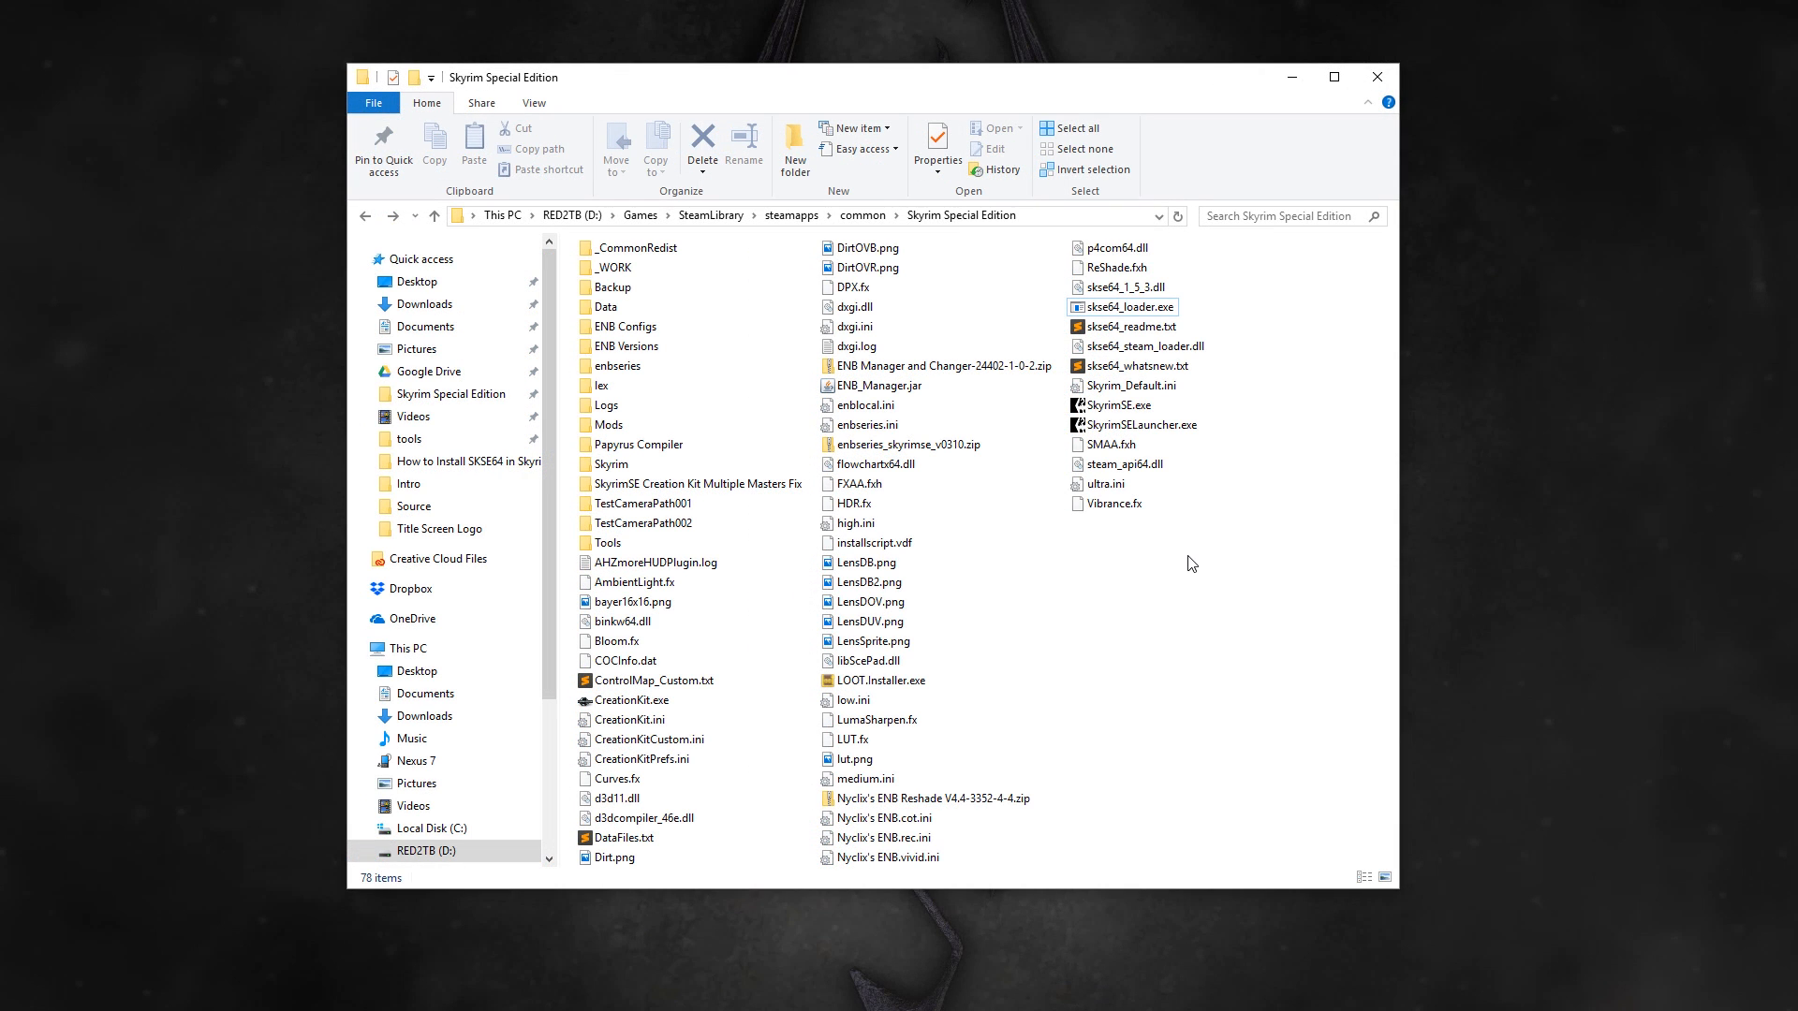
# Step: Bring up the Send to actions for skse64_loader.exe to create a desktop shortcut
pyautogui.click(1129, 306)
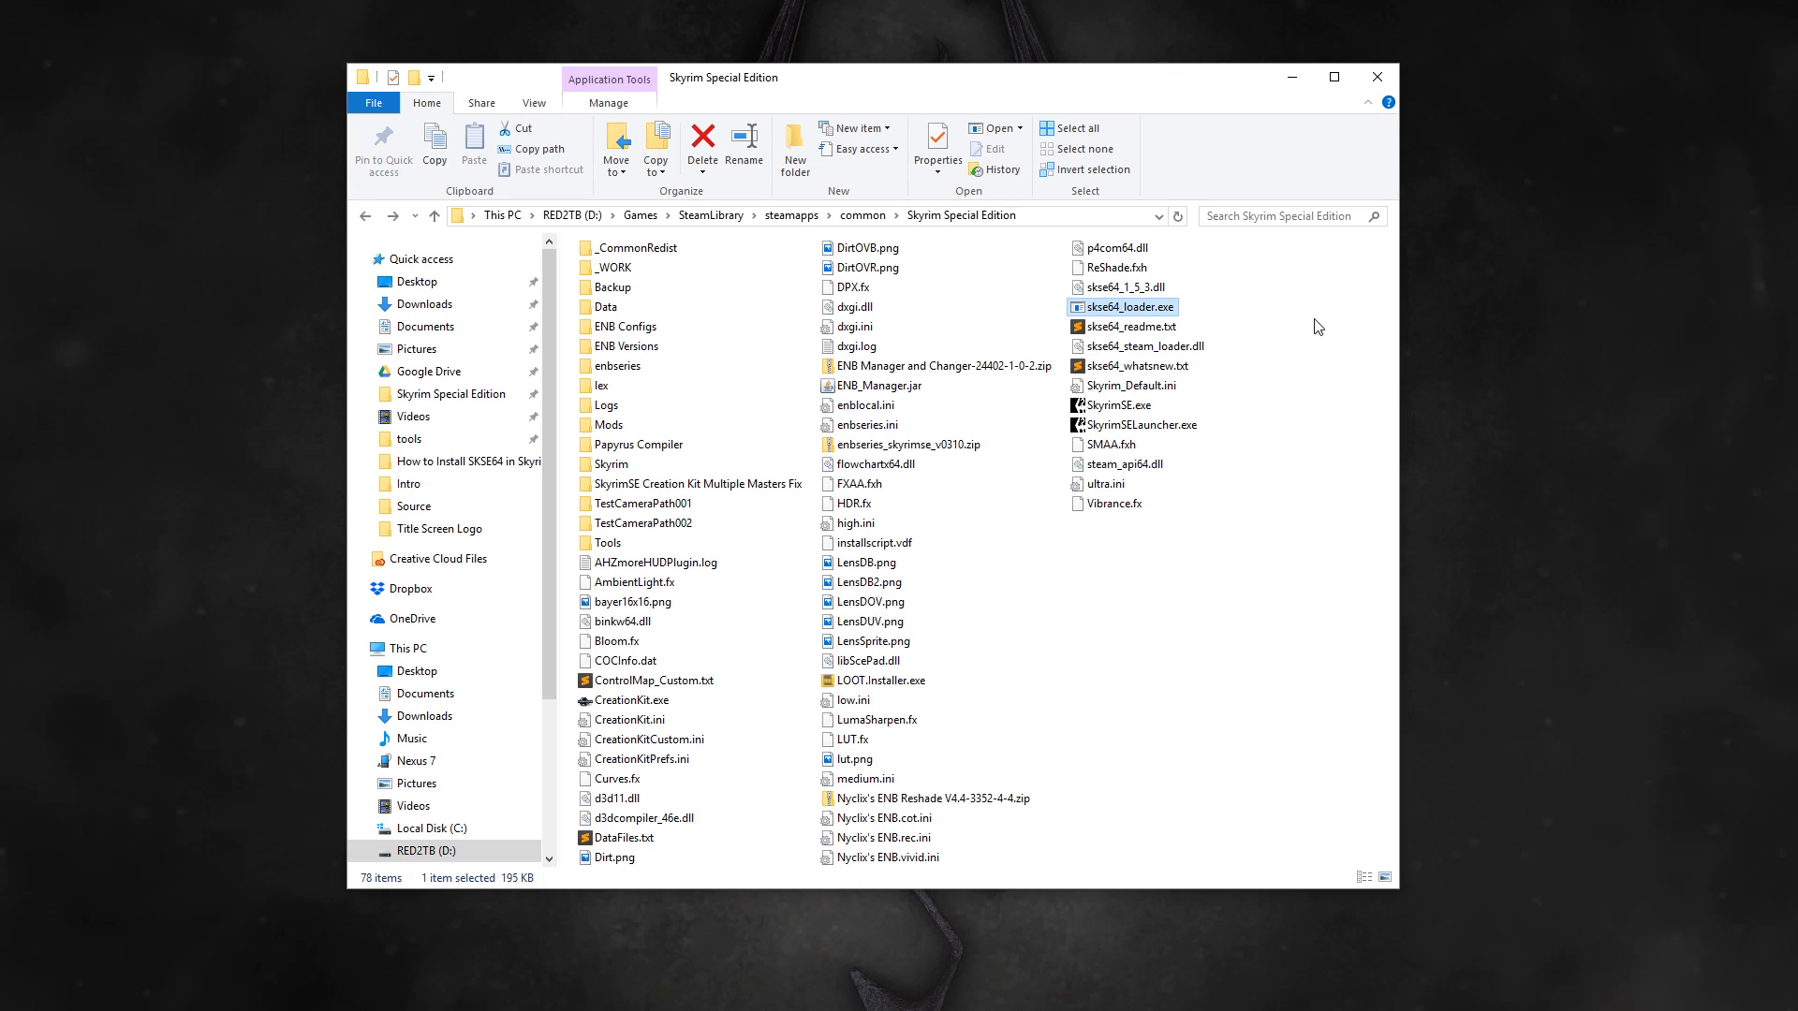
pyautogui.moveTo(1267, 312)
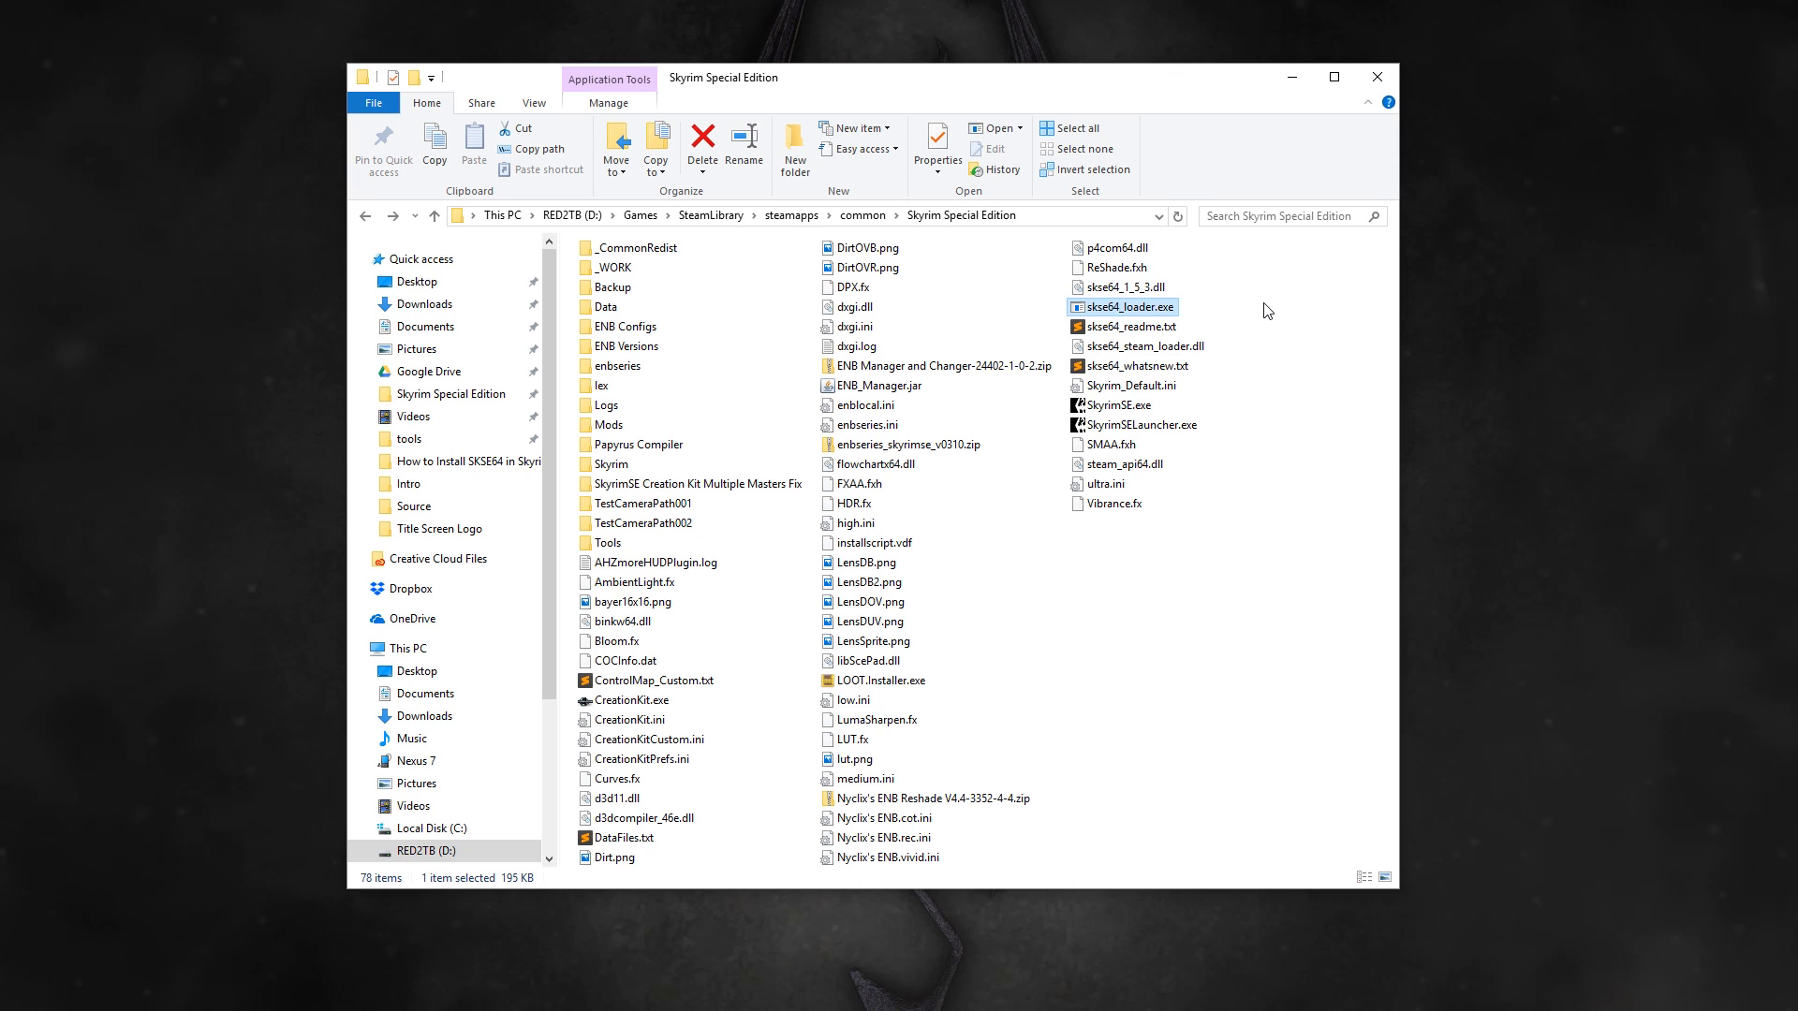
pyautogui.rightClick(1123, 306)
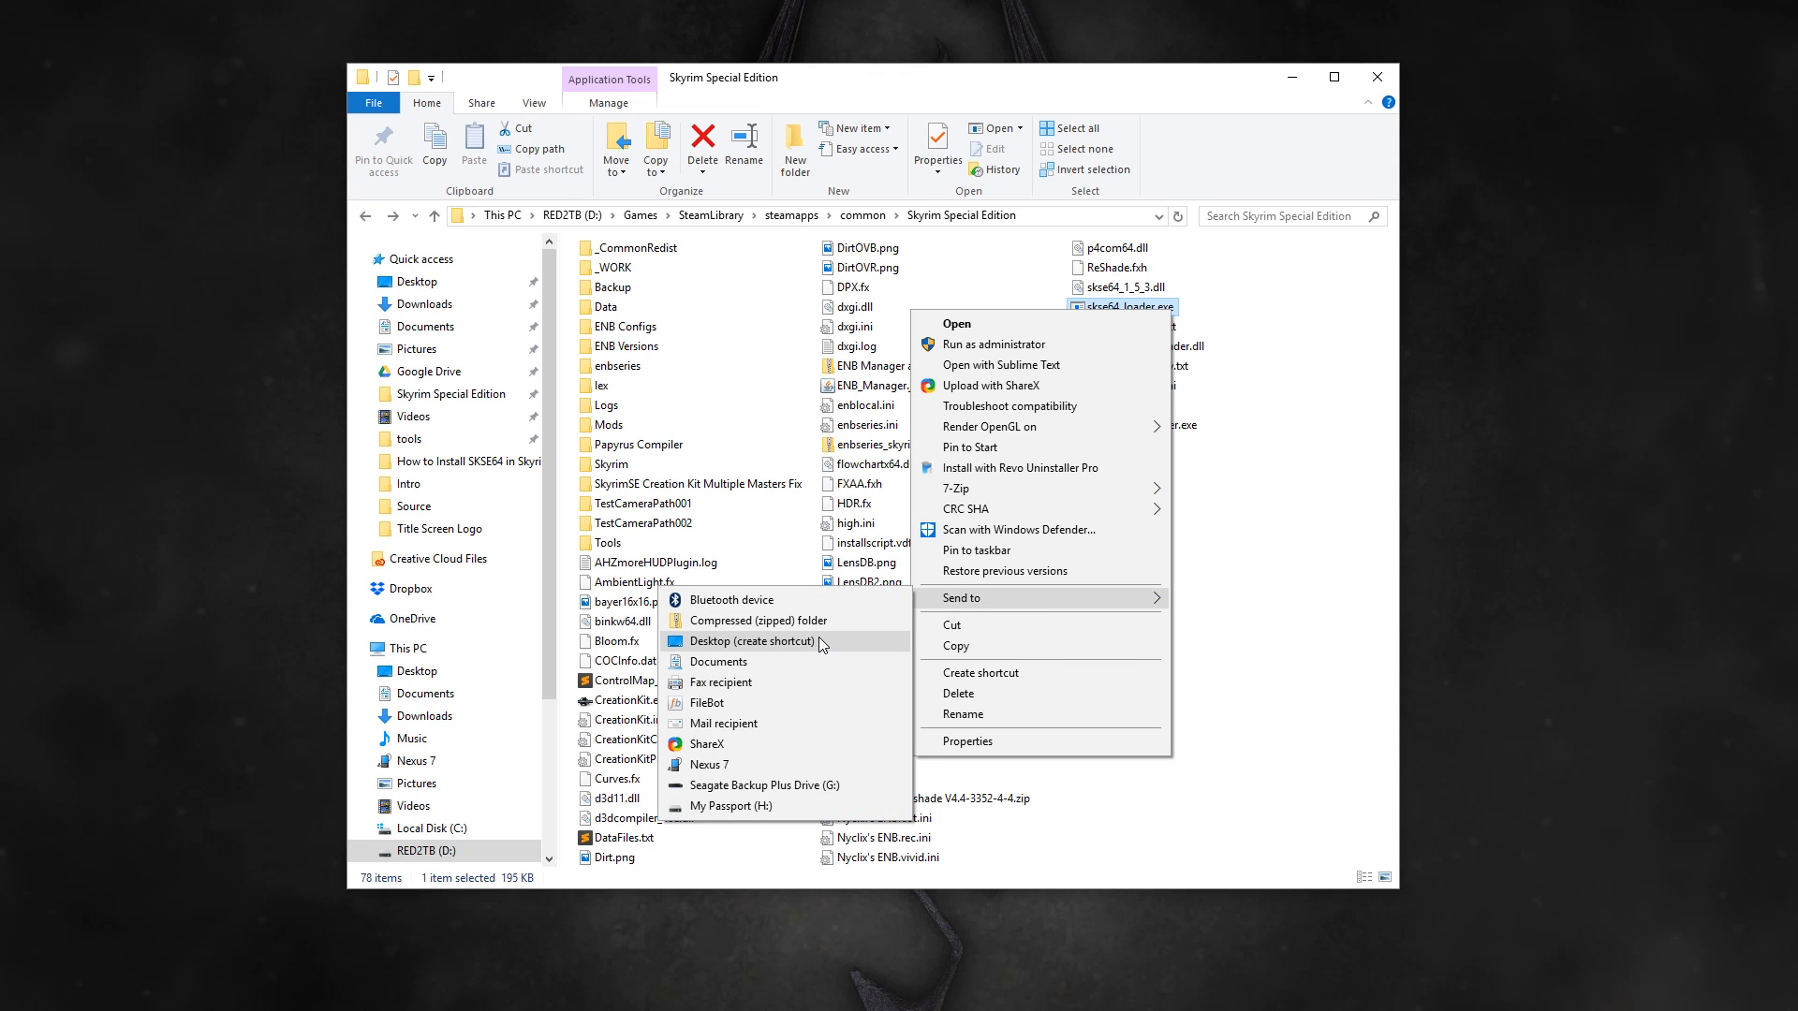
pyautogui.moveTo(973, 551)
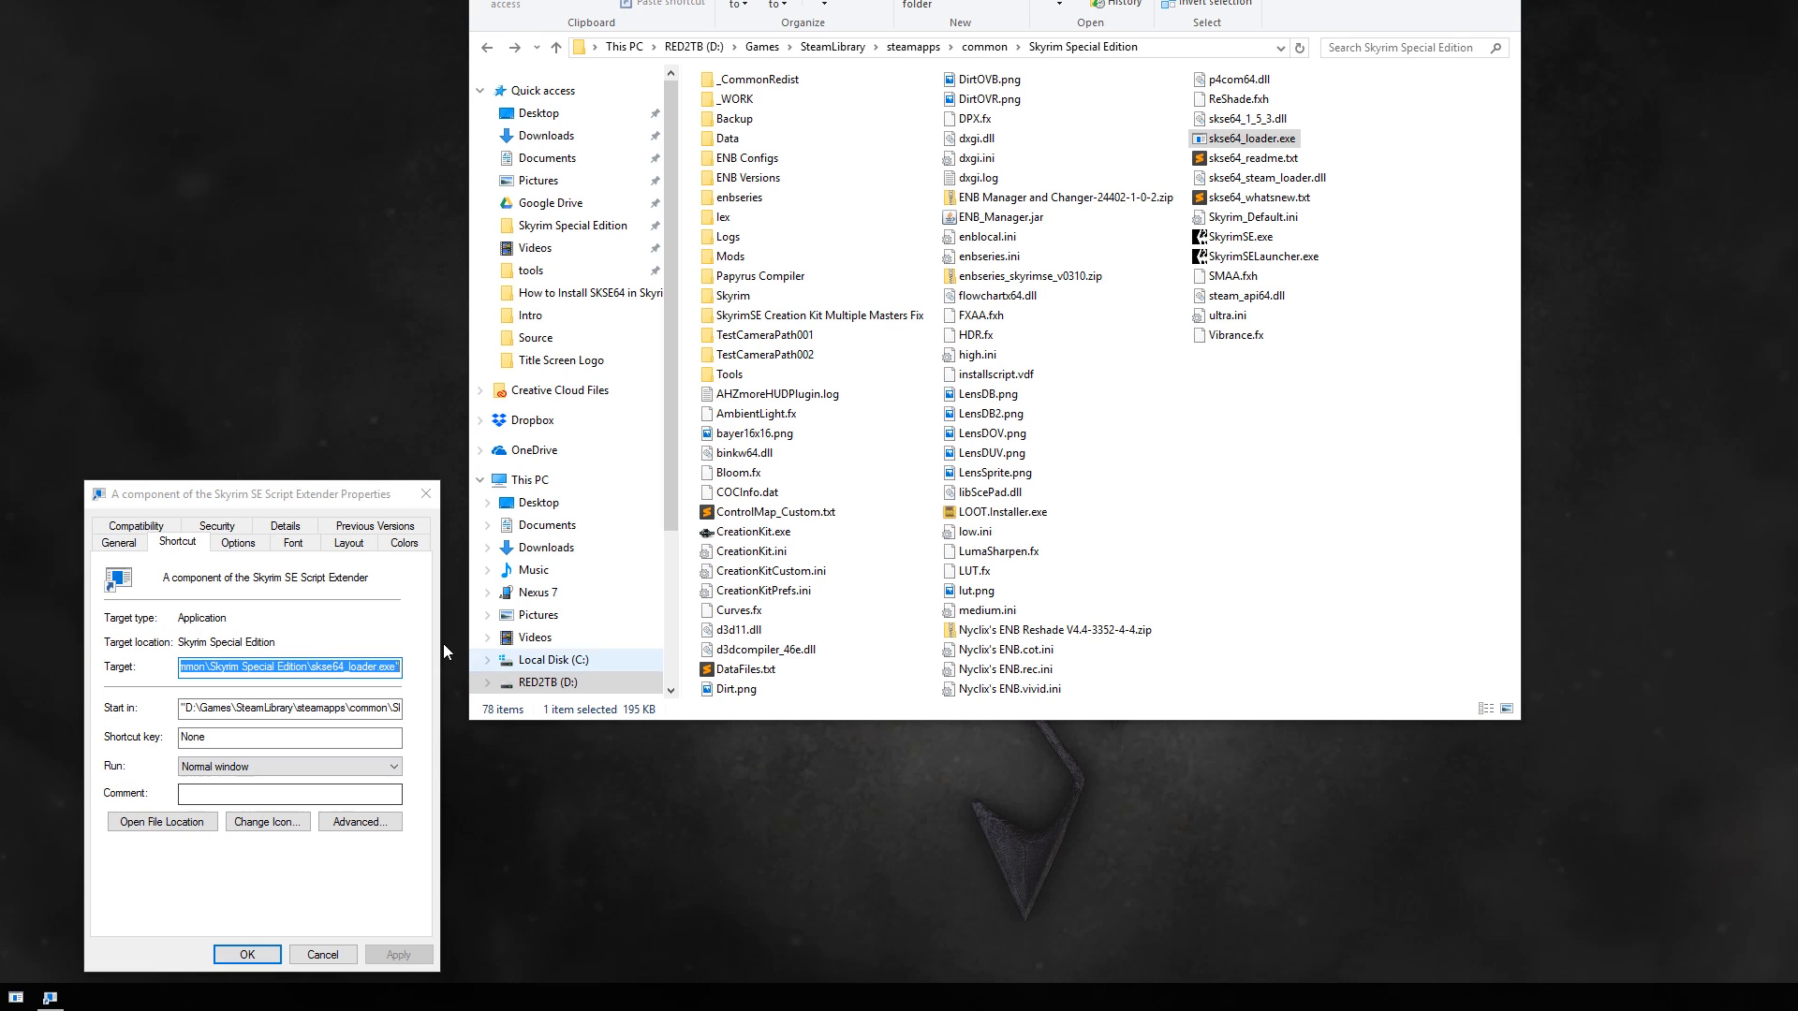
# Step: Give the skse64_loader shortcut the Skyrim dragon icon from SkyrimSE.exe and save
pyautogui.click(266, 821)
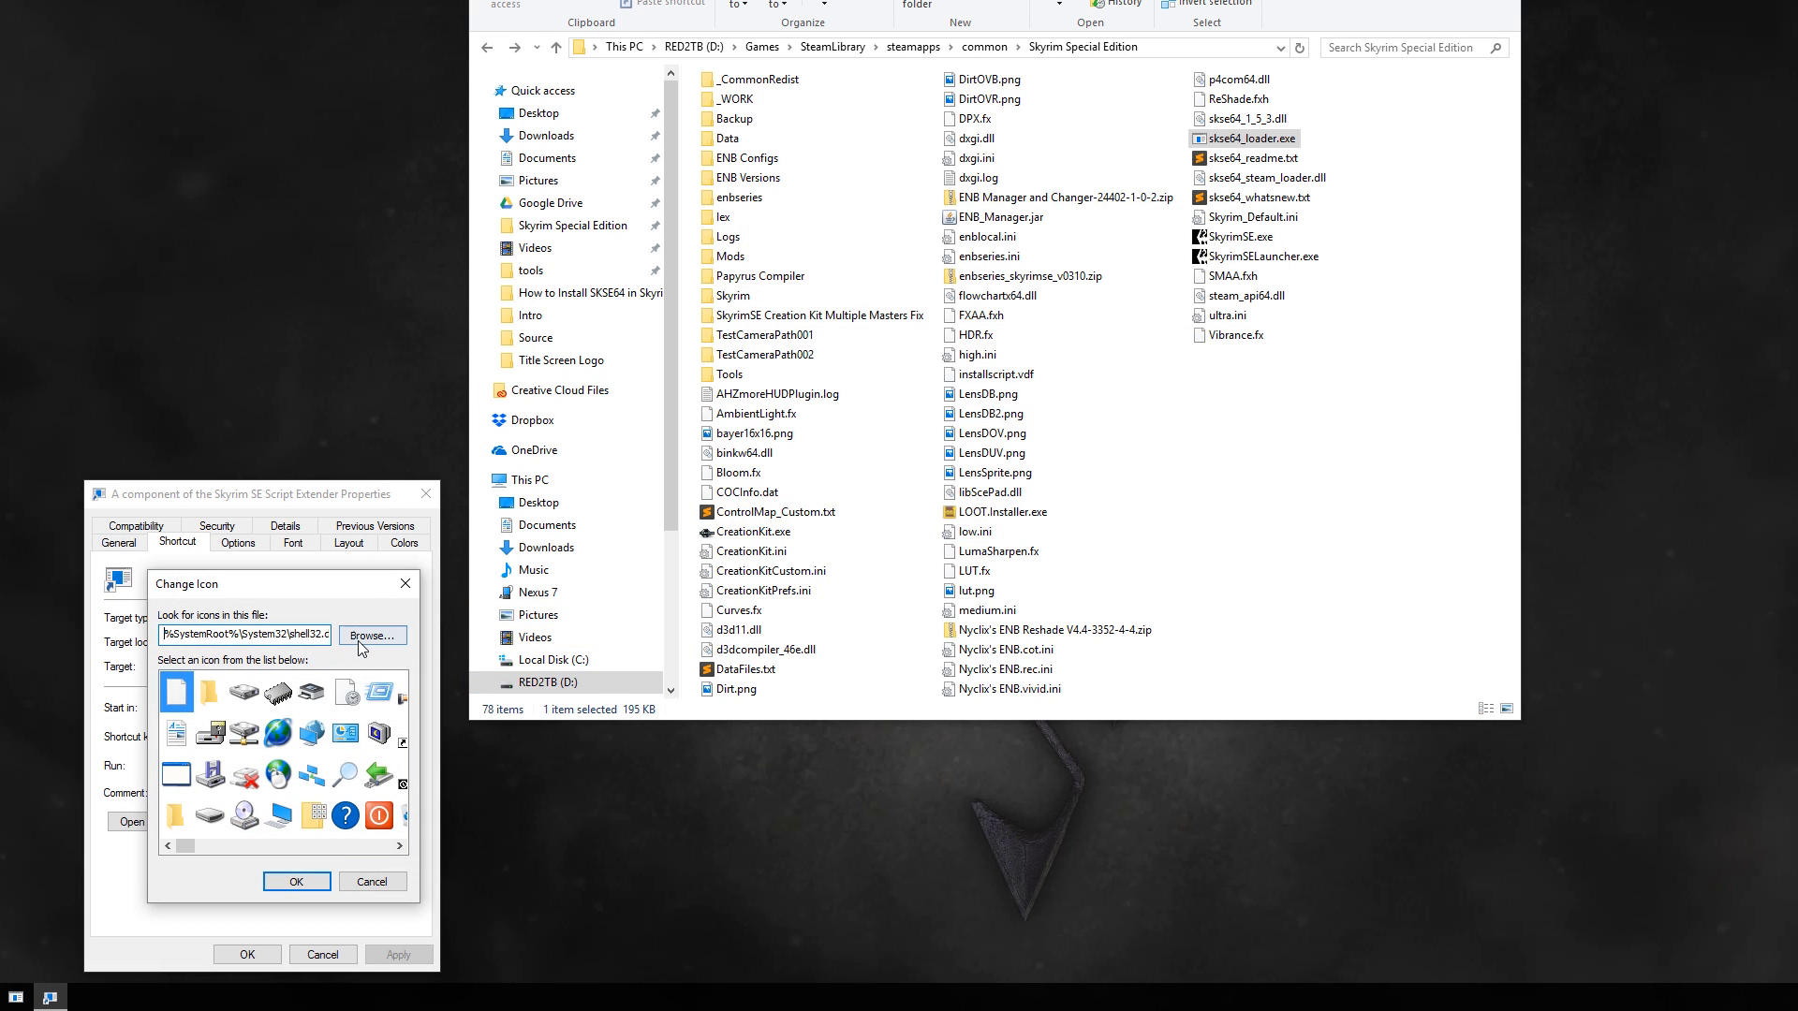
pyautogui.click(371, 634)
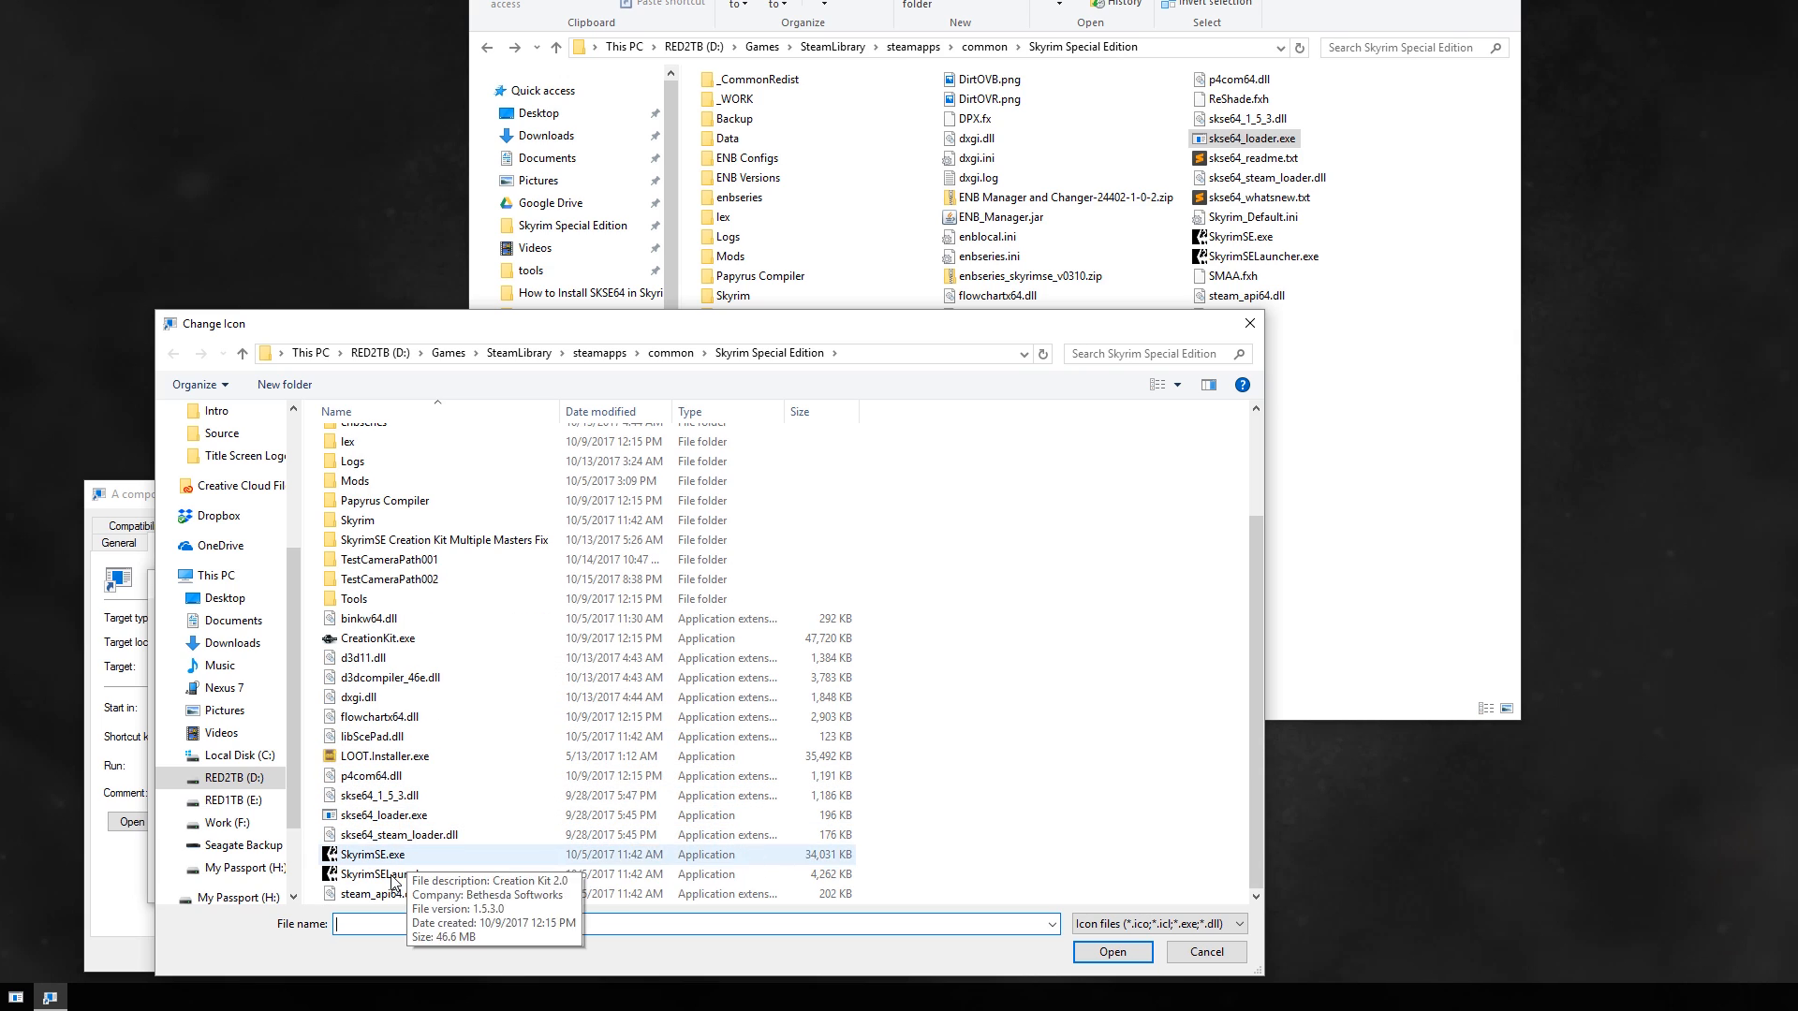
pyautogui.click(372, 854)
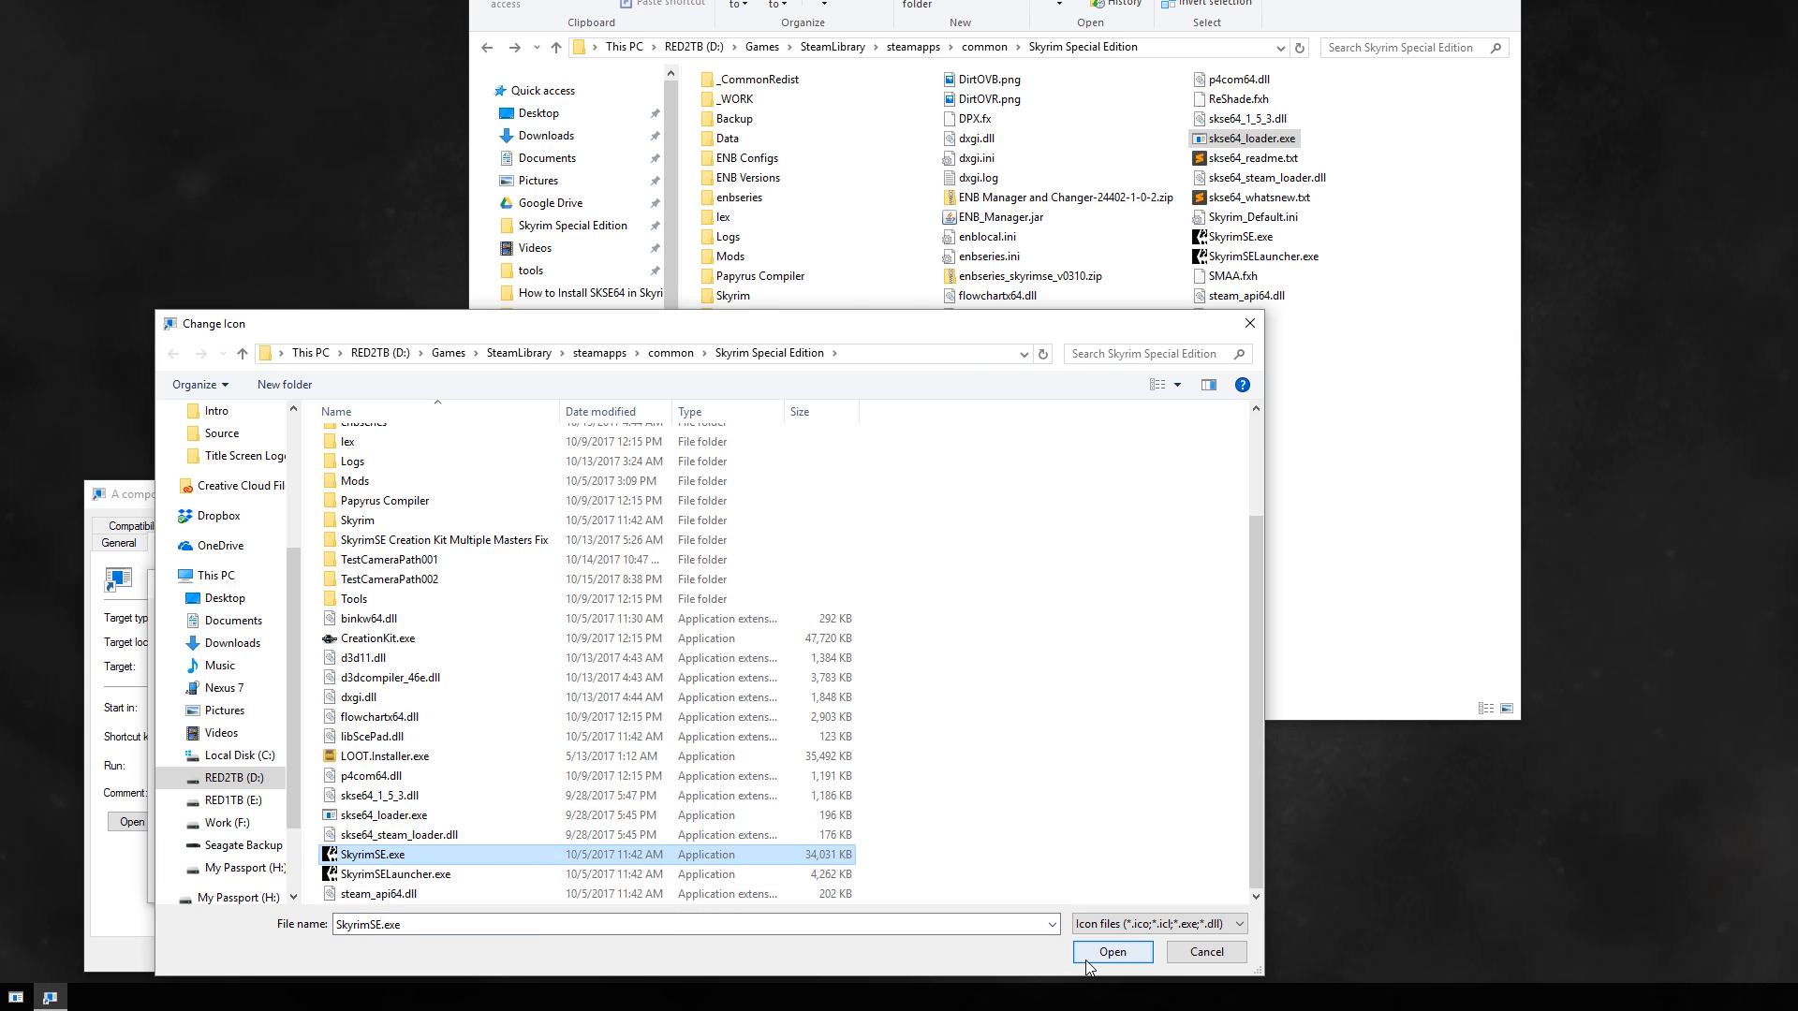
pyautogui.click(1110, 951)
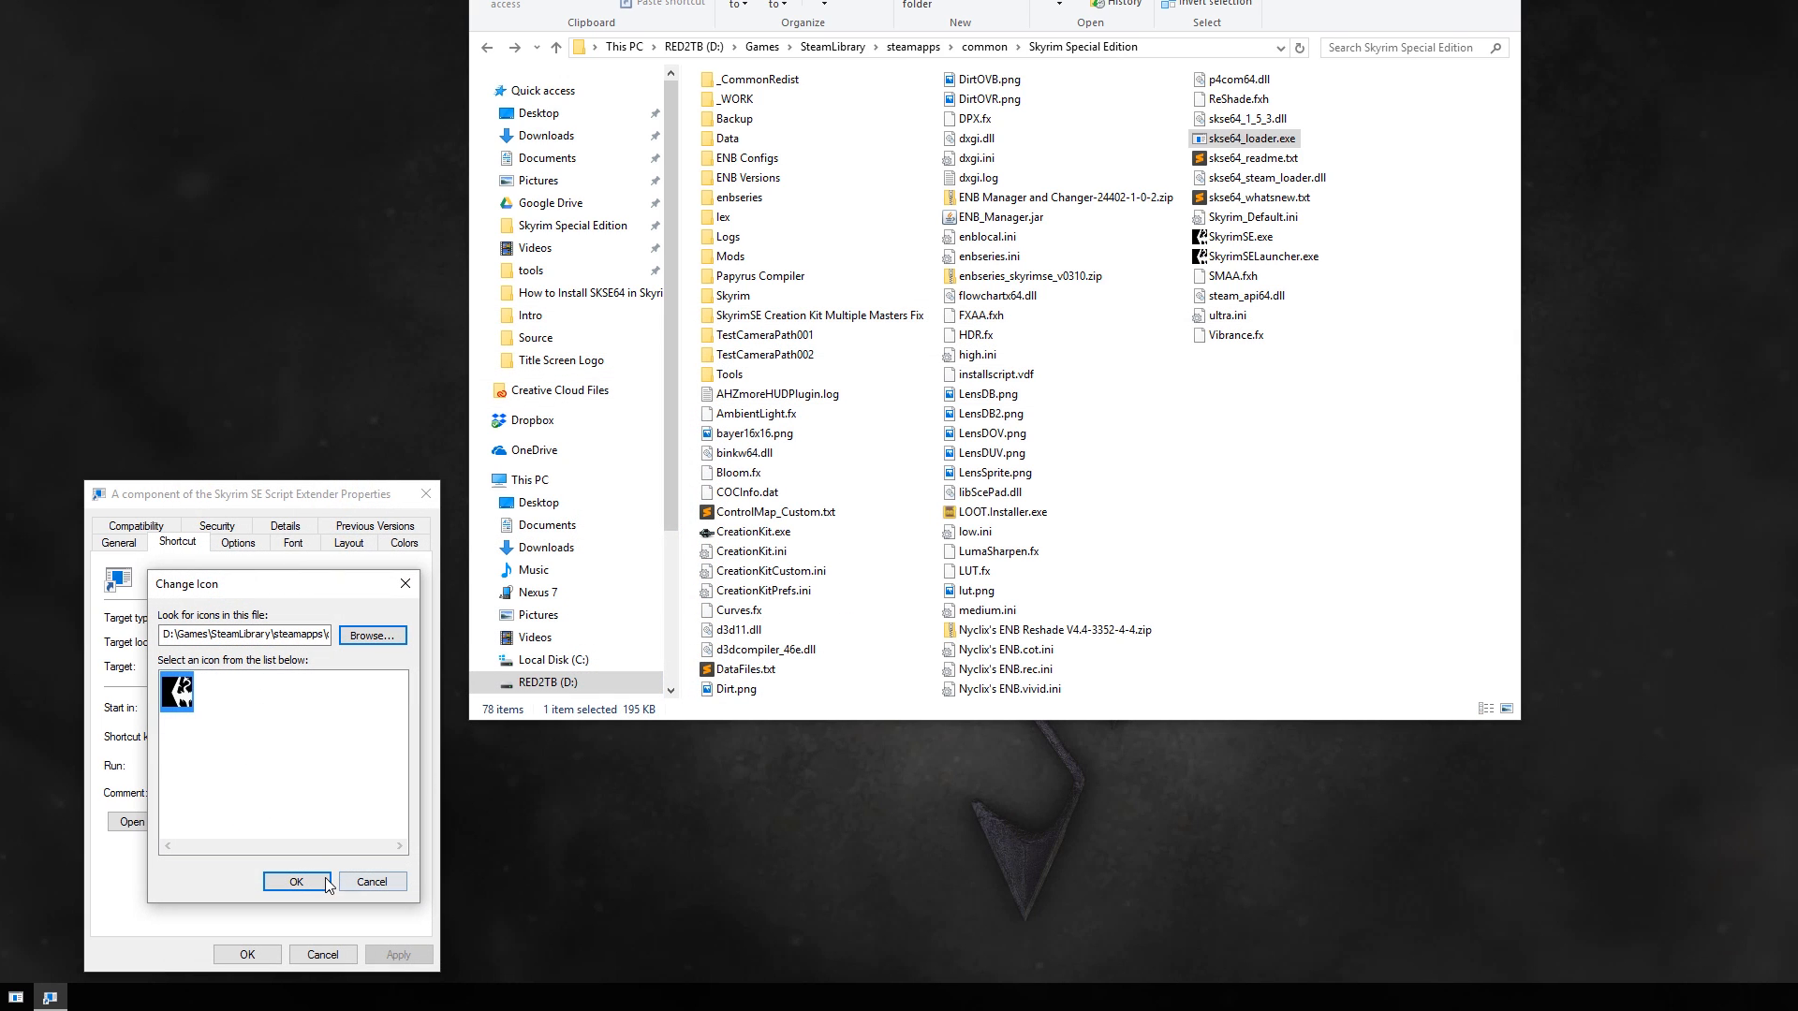
pyautogui.click(296, 880)
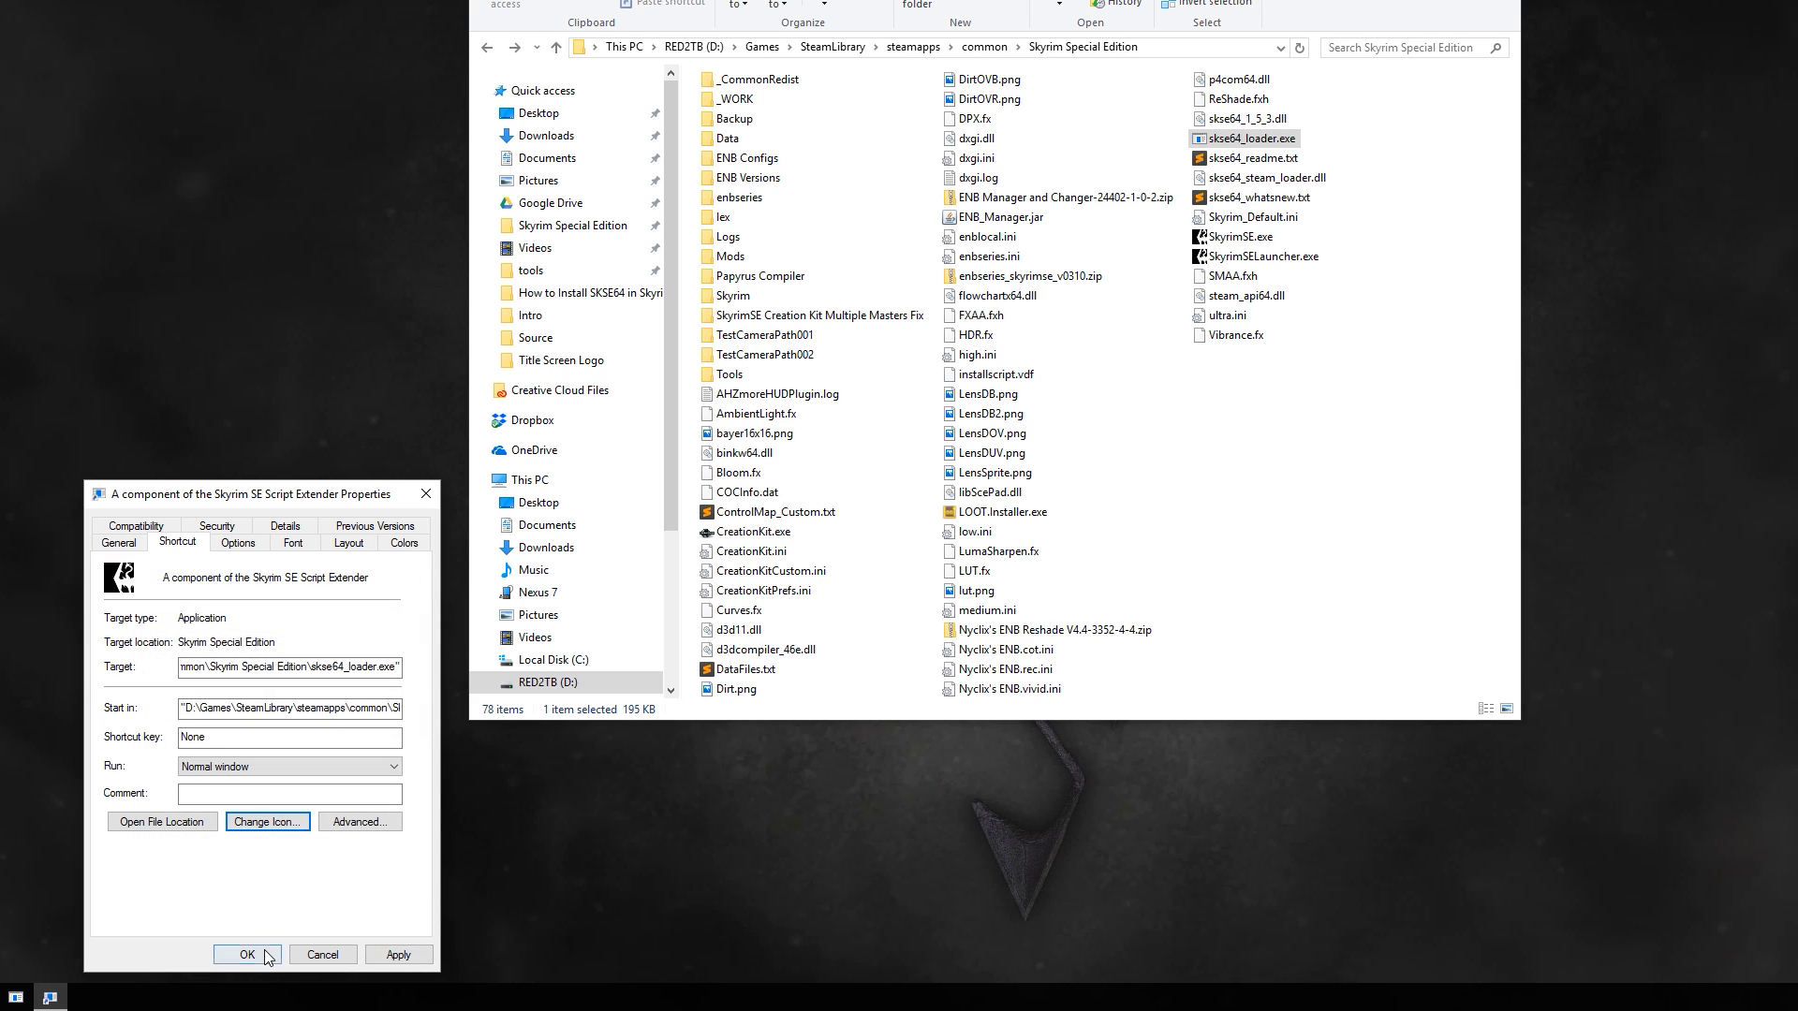
pyautogui.click(241, 954)
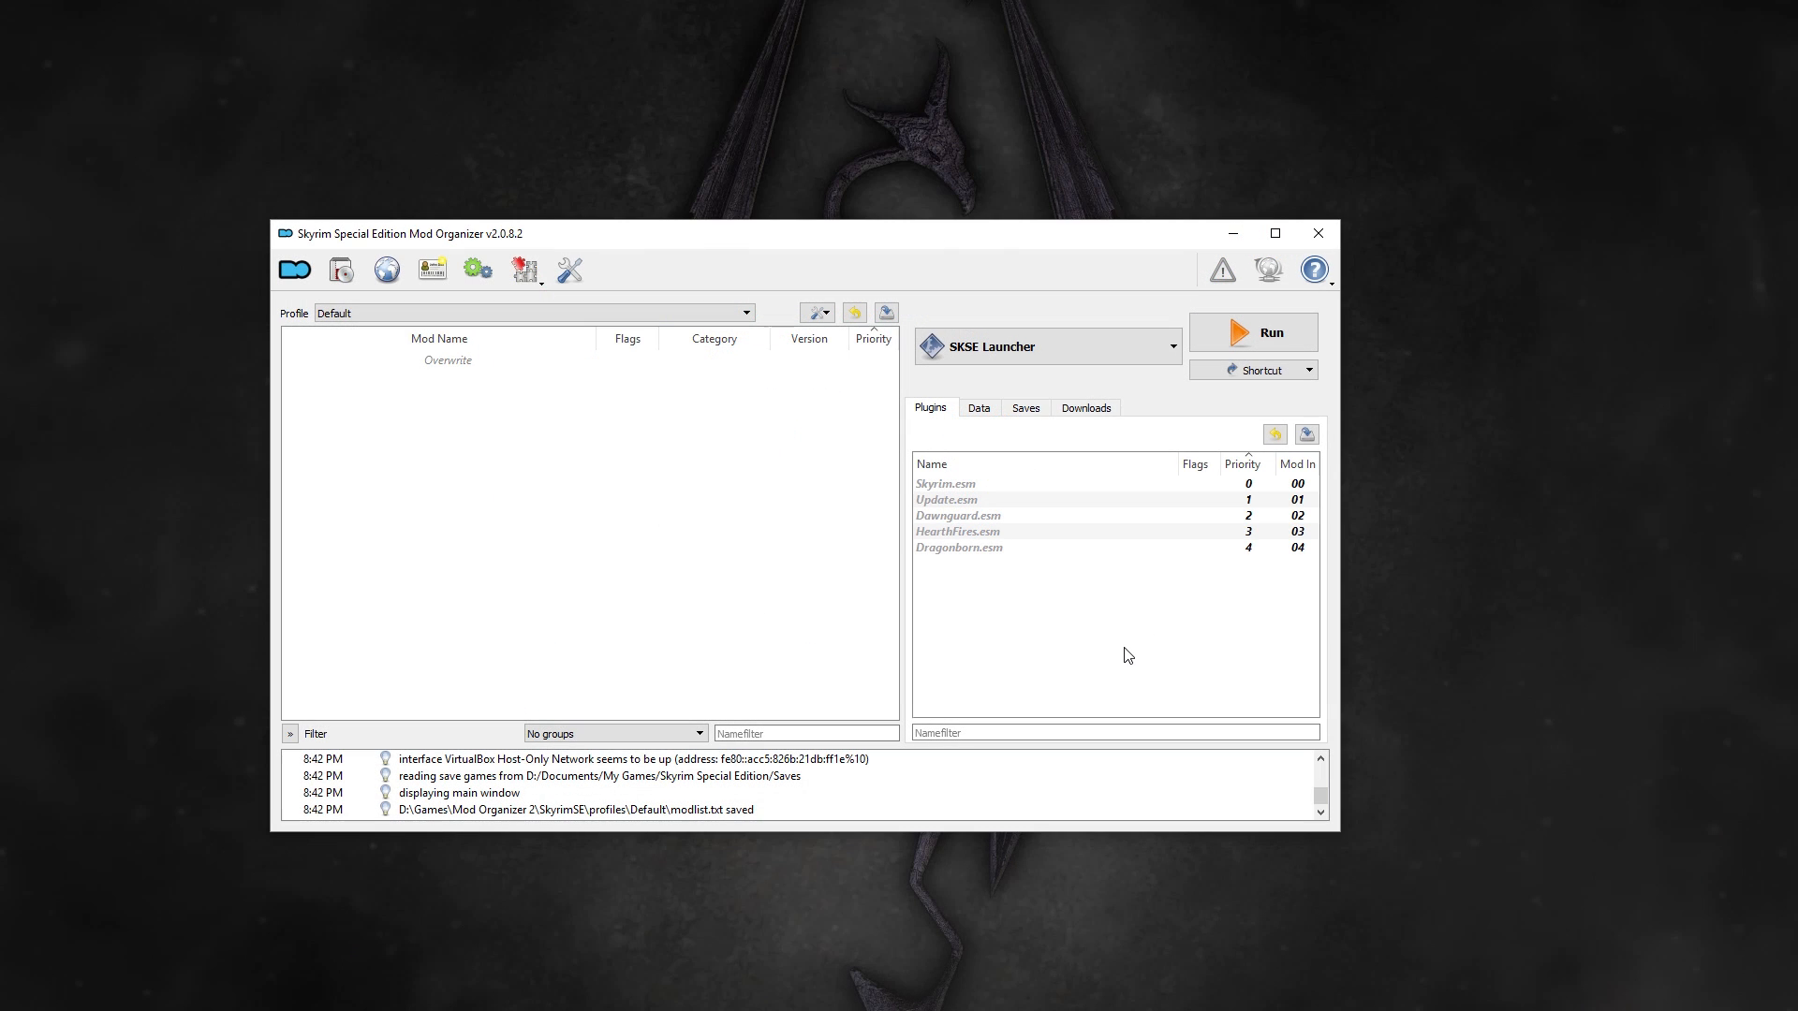
# Step: Save the SKSE Launcher entry pointing at skse64_loader.exe and run Skyrim through it
pyautogui.click(1171, 347)
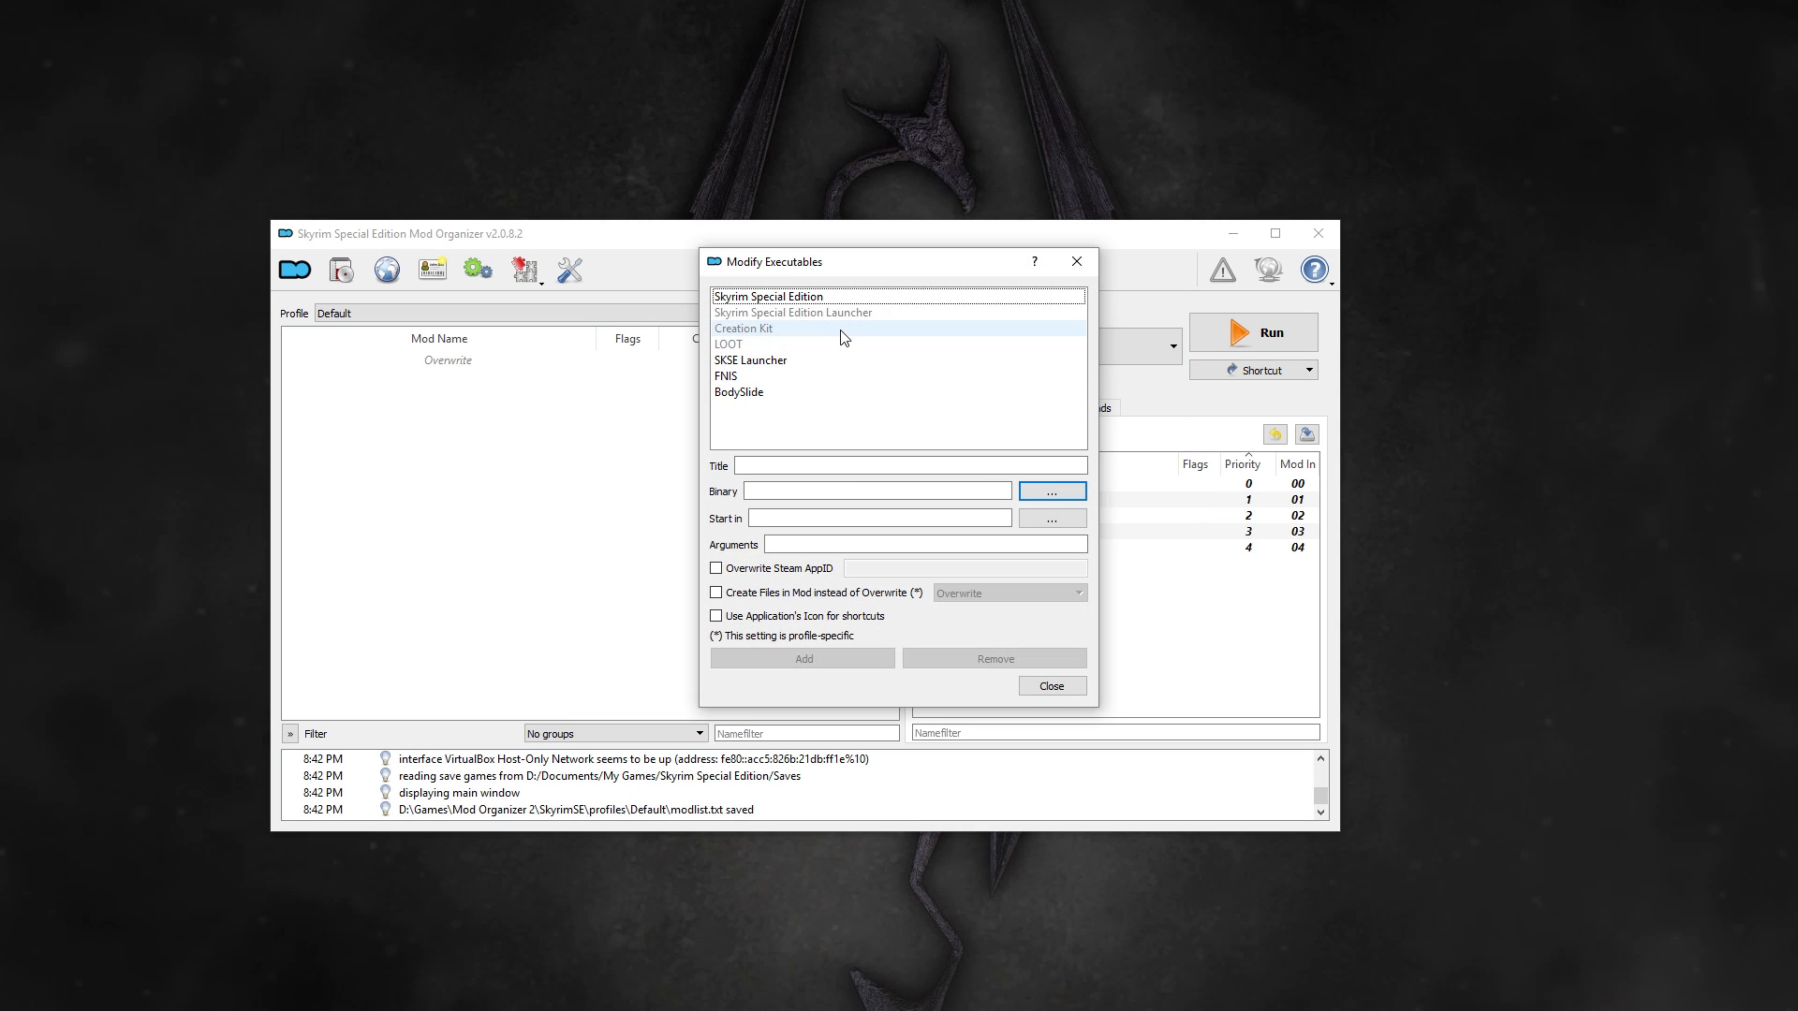
pyautogui.click(750, 359)
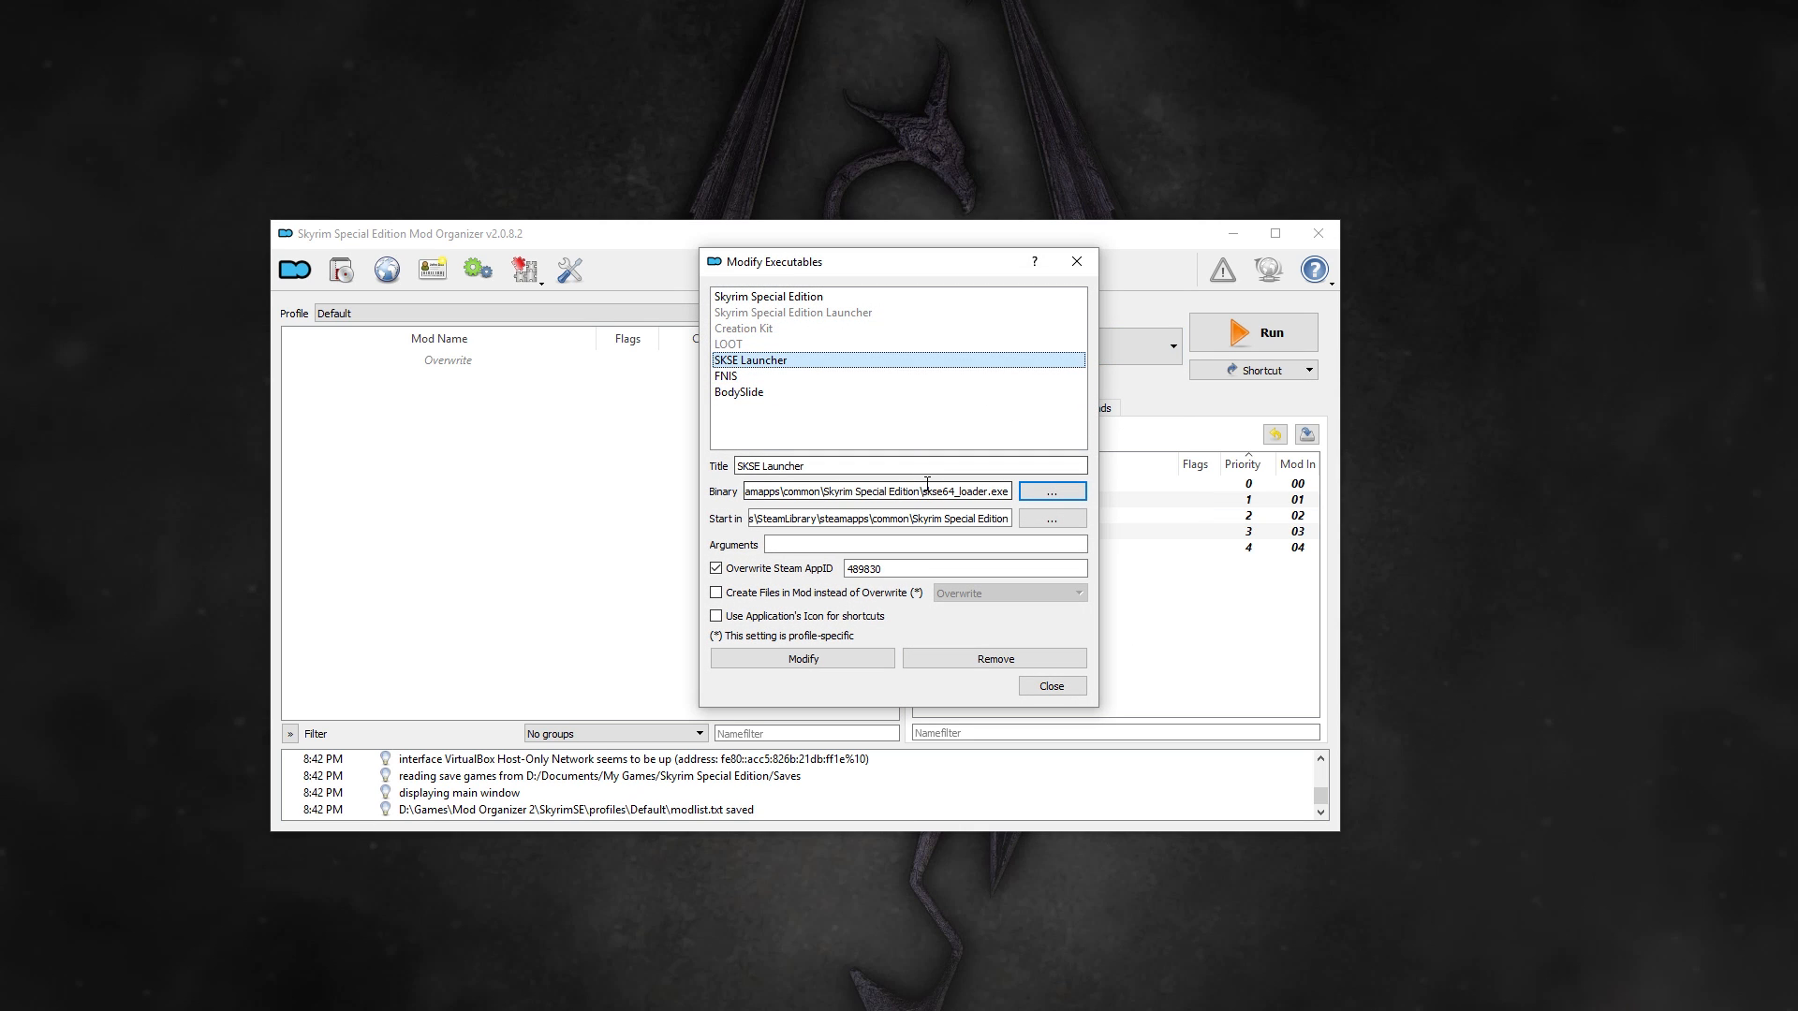
pyautogui.tripleClick(875, 491)
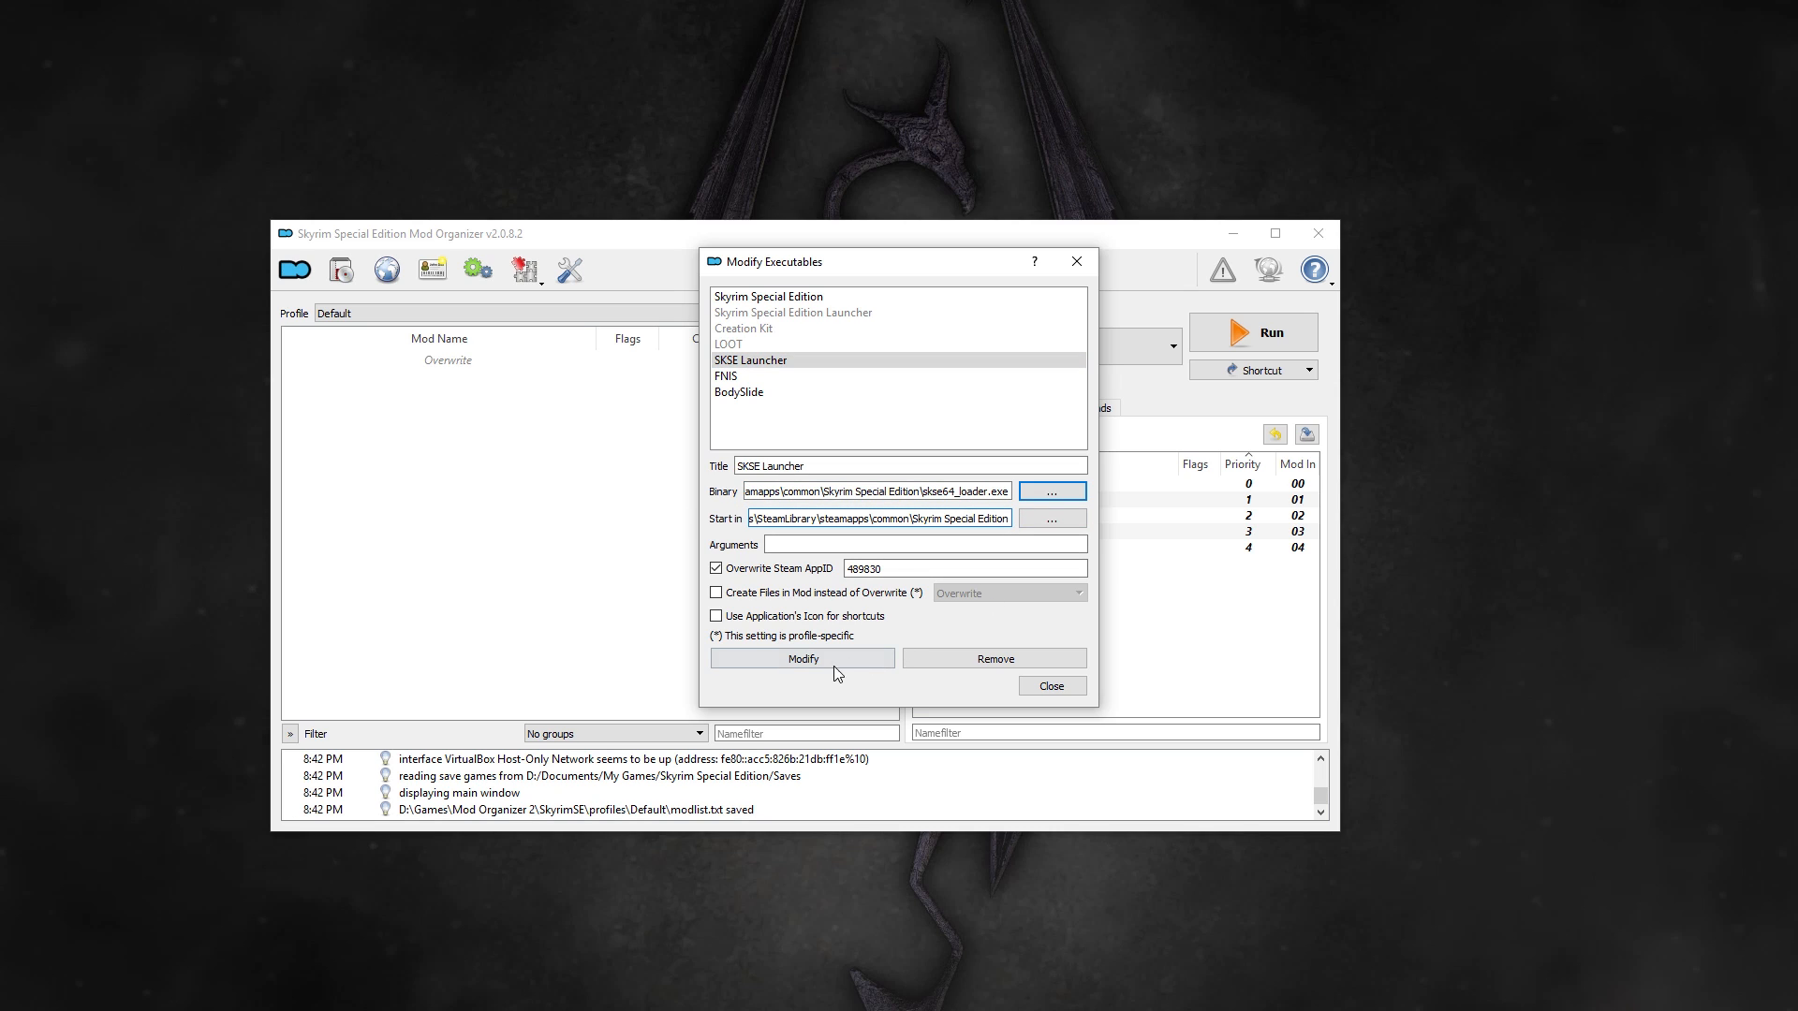
pyautogui.click(1049, 684)
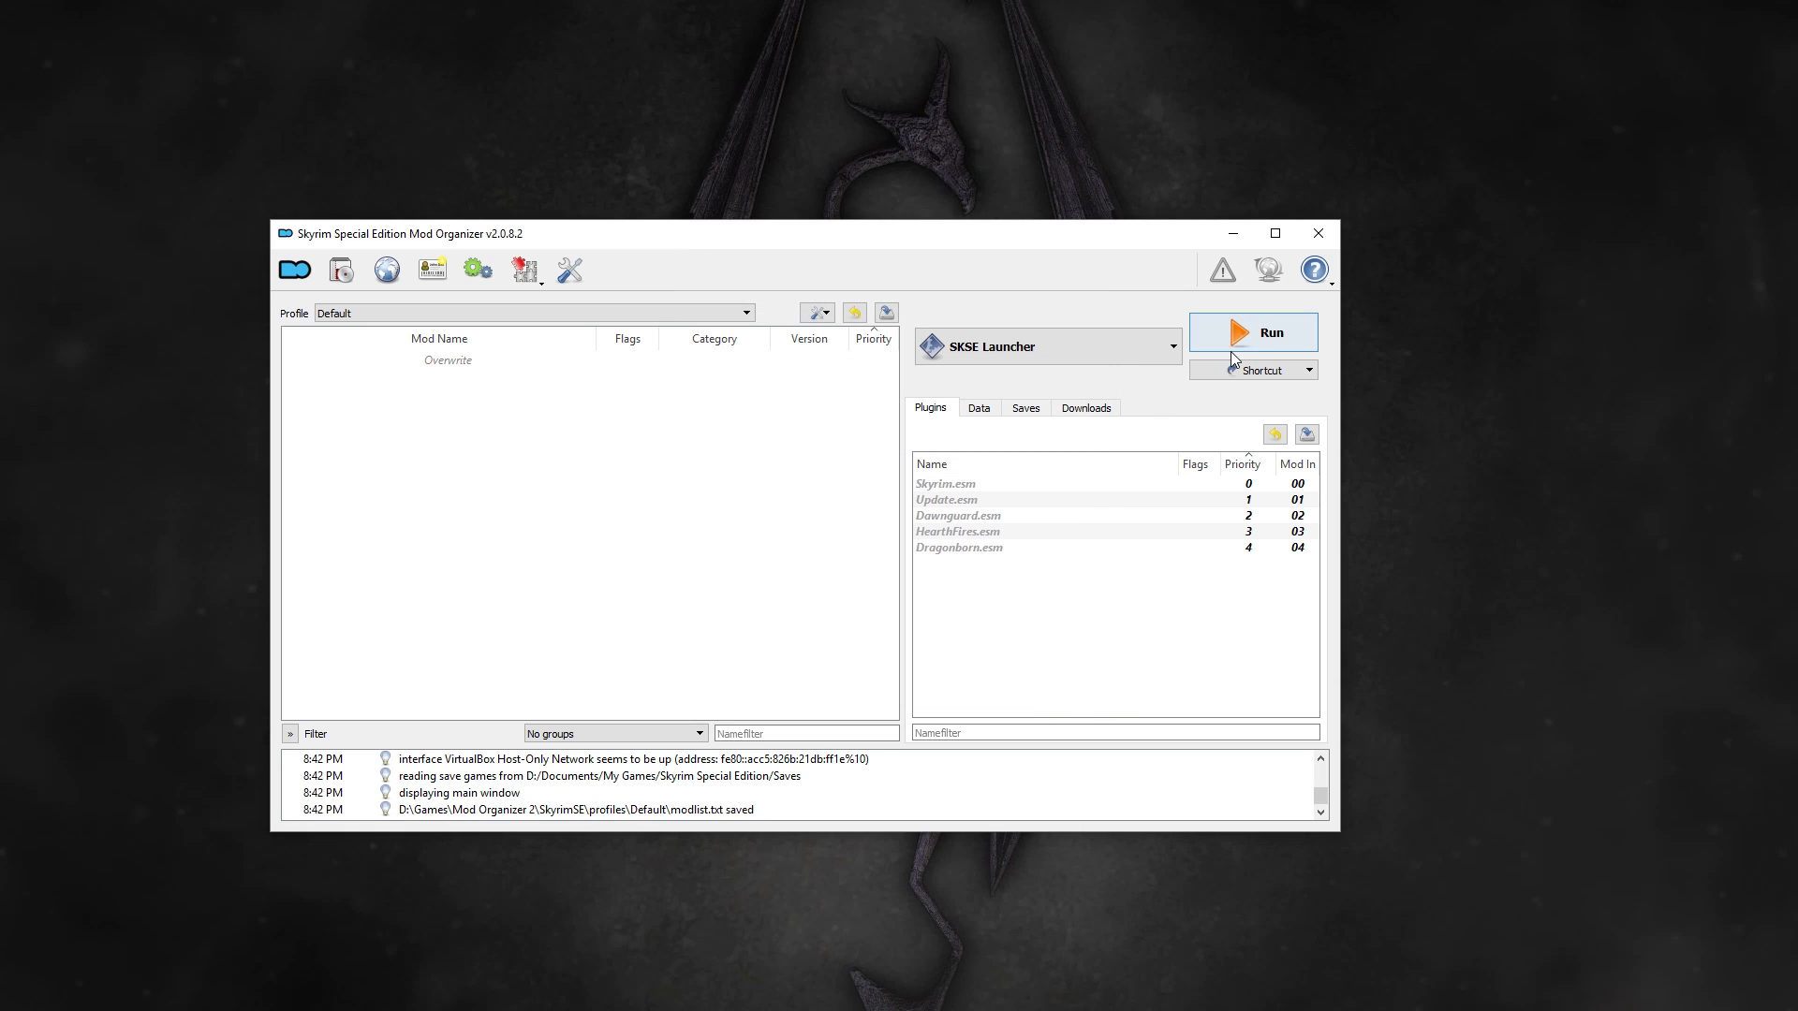
pyautogui.click(1252, 333)
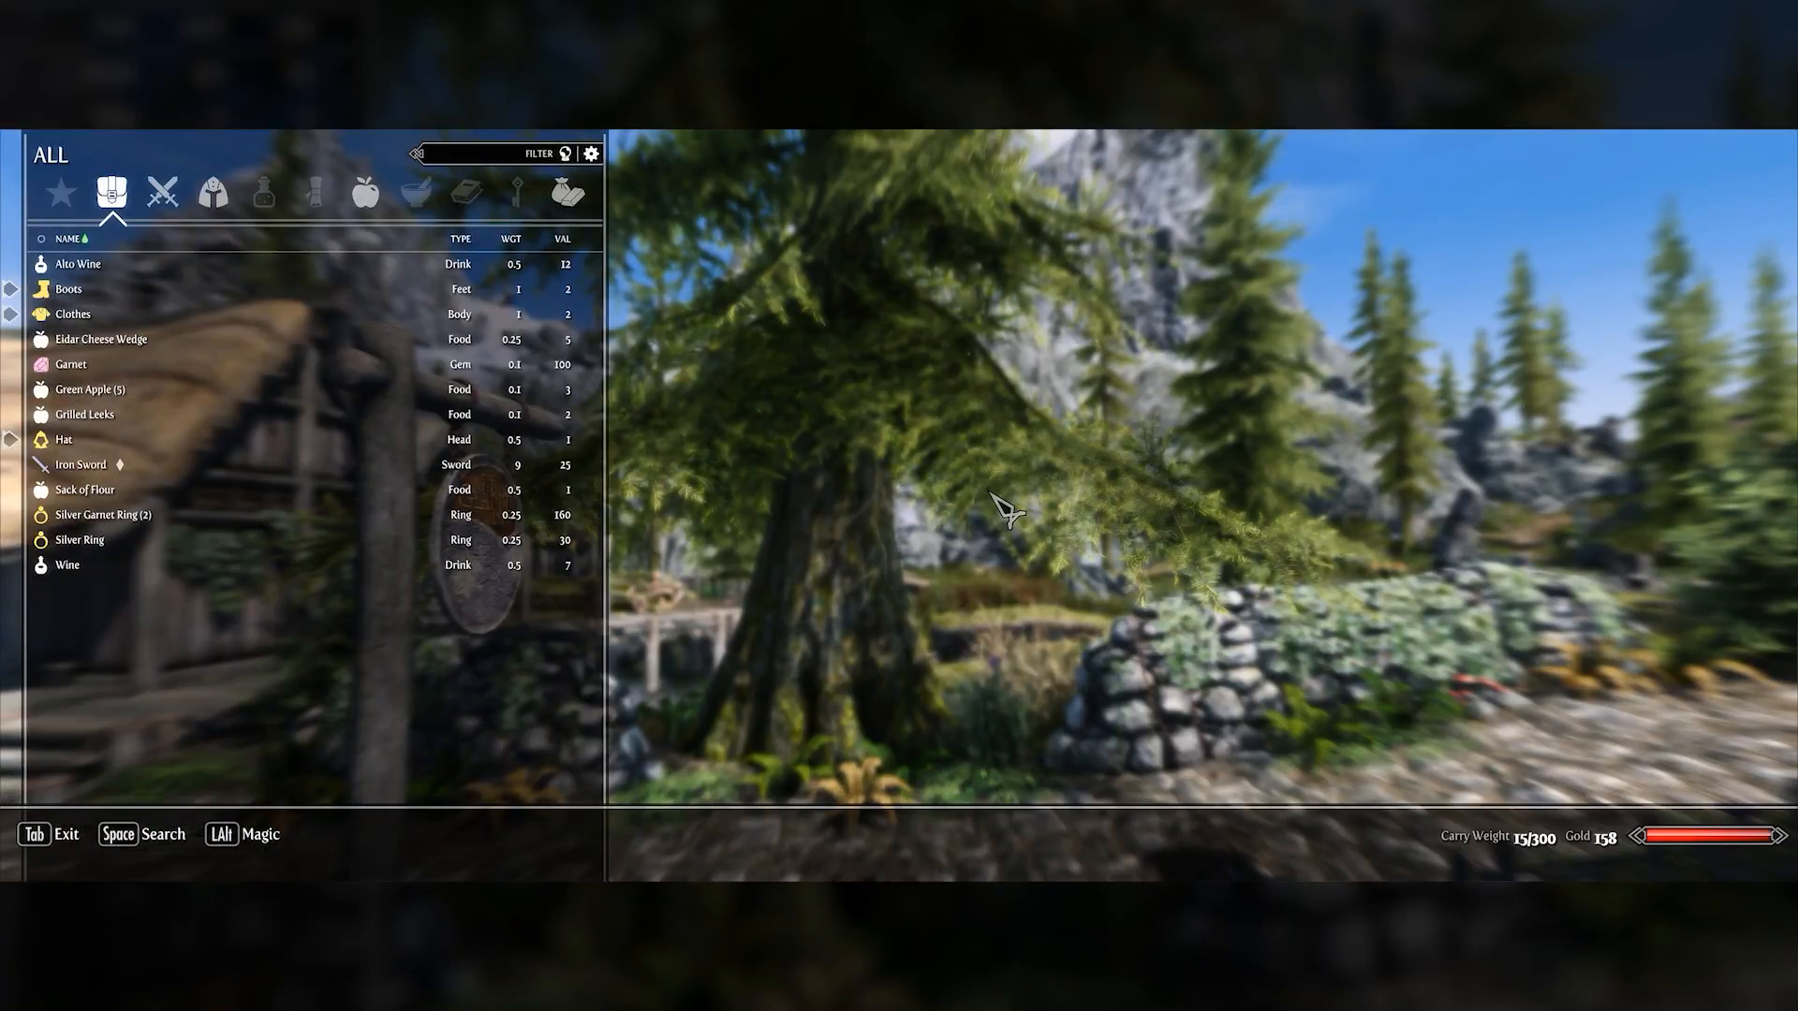
# Step: Go from inventory to the journal's Mod Configuration and open SKY UI's Advanced page
pyautogui.press('Tab')
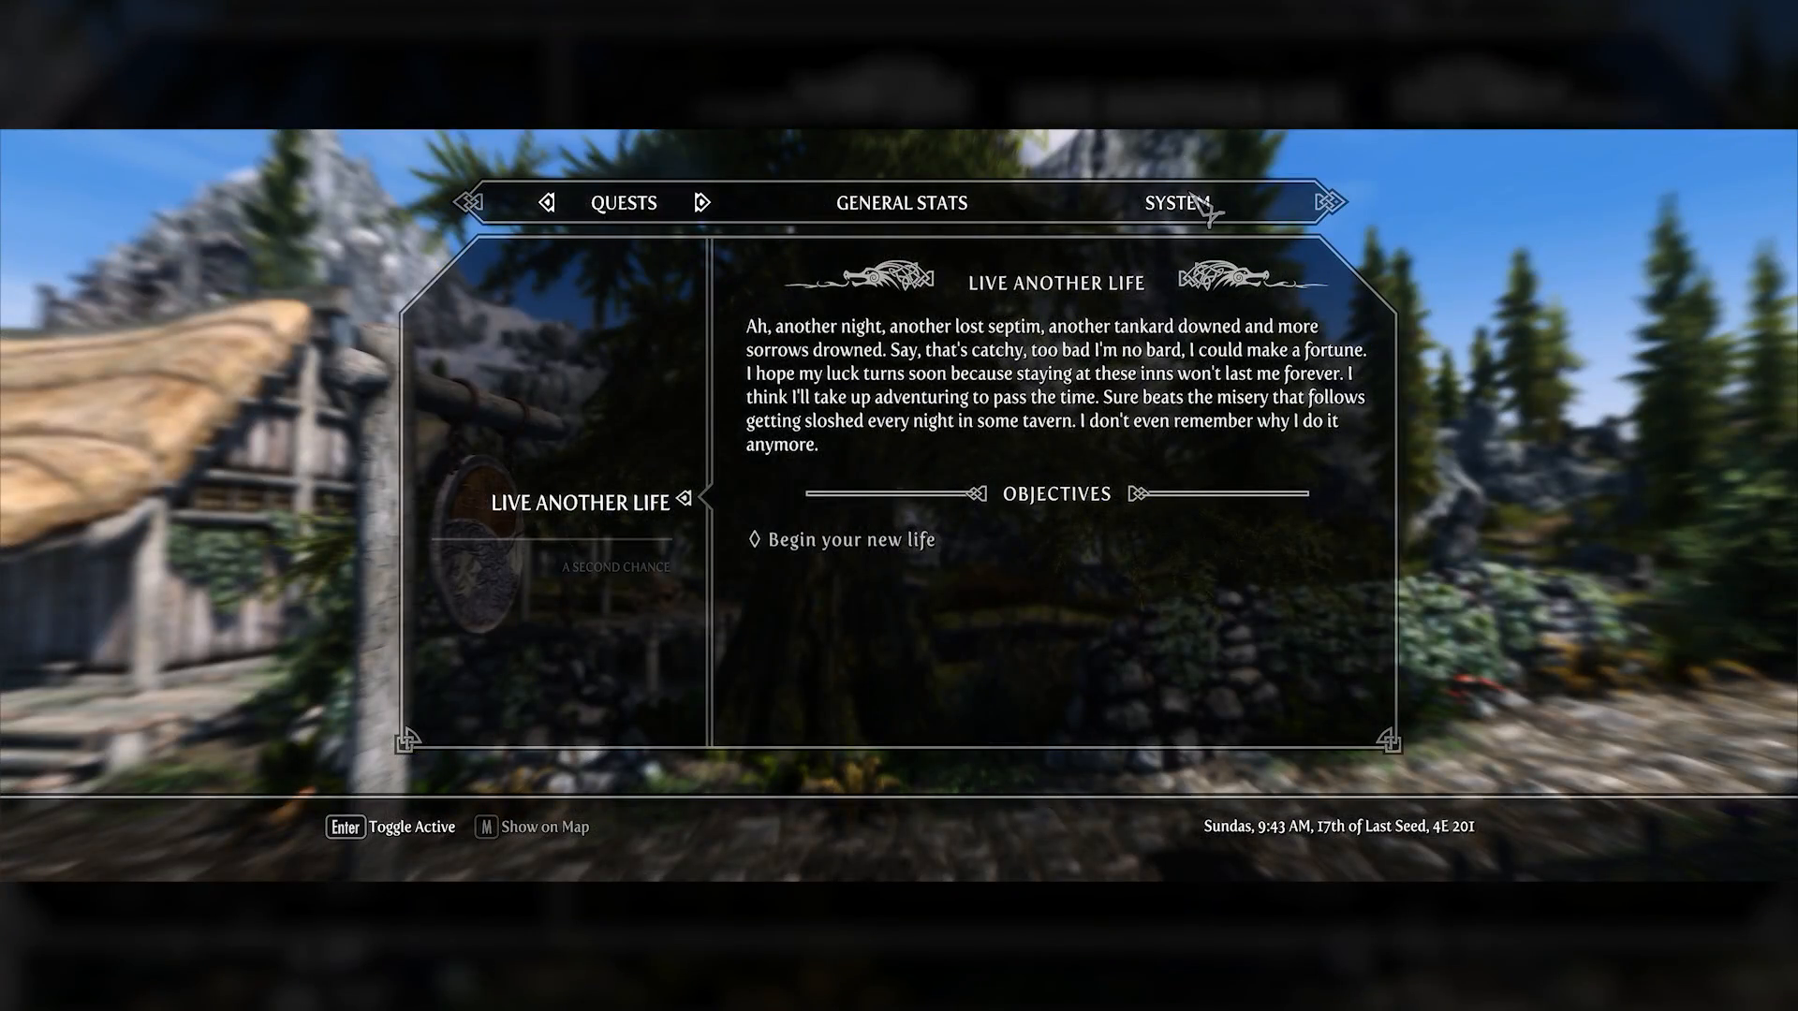
pyautogui.click(1178, 202)
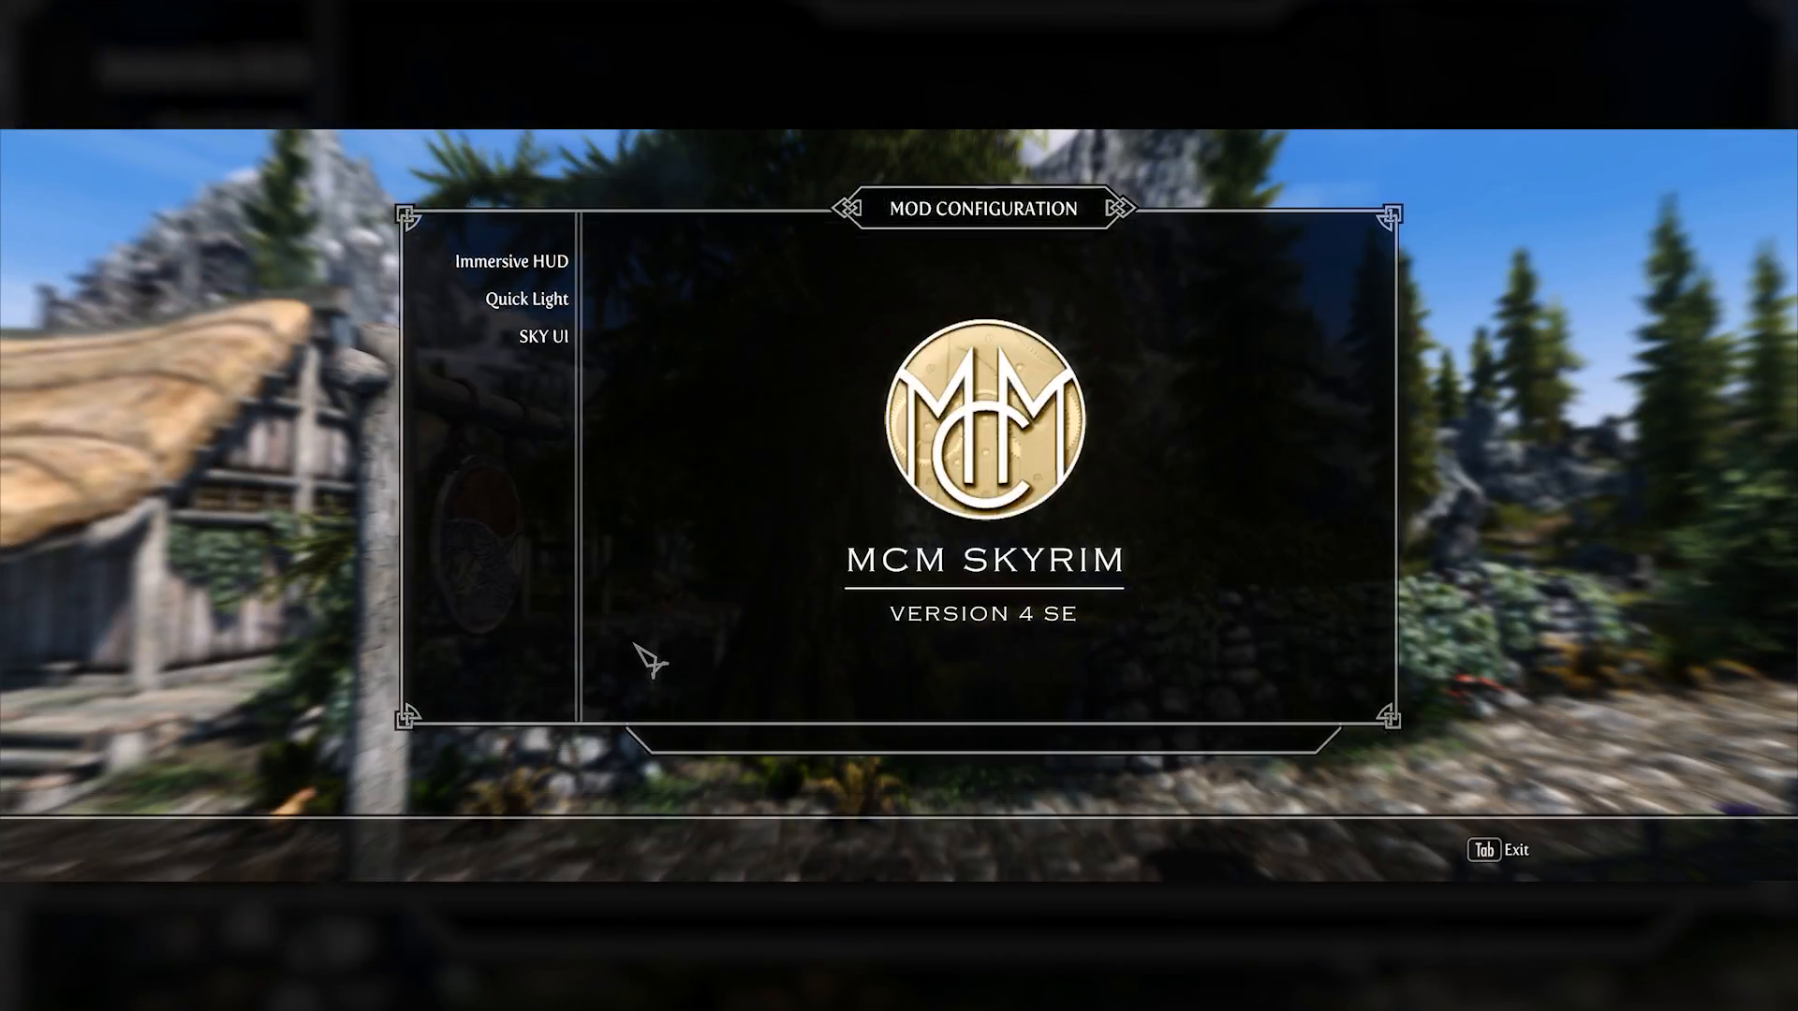
pyautogui.click(541, 337)
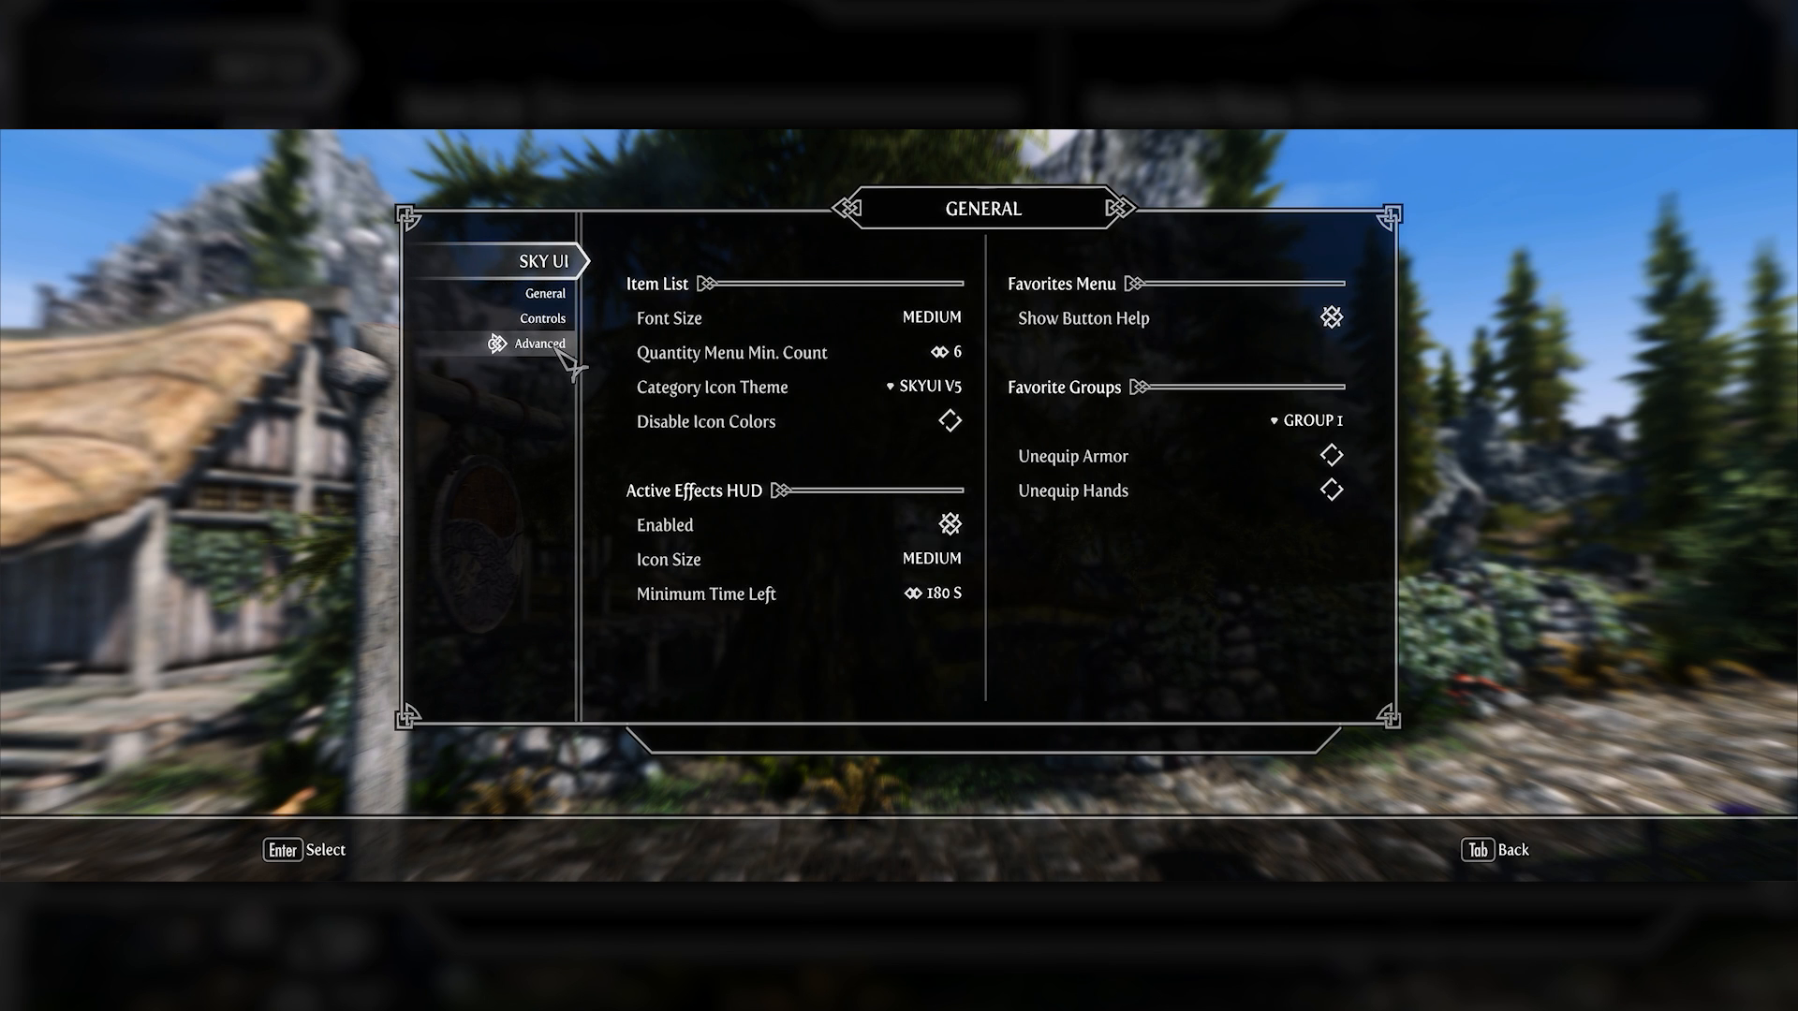
pyautogui.click(539, 343)
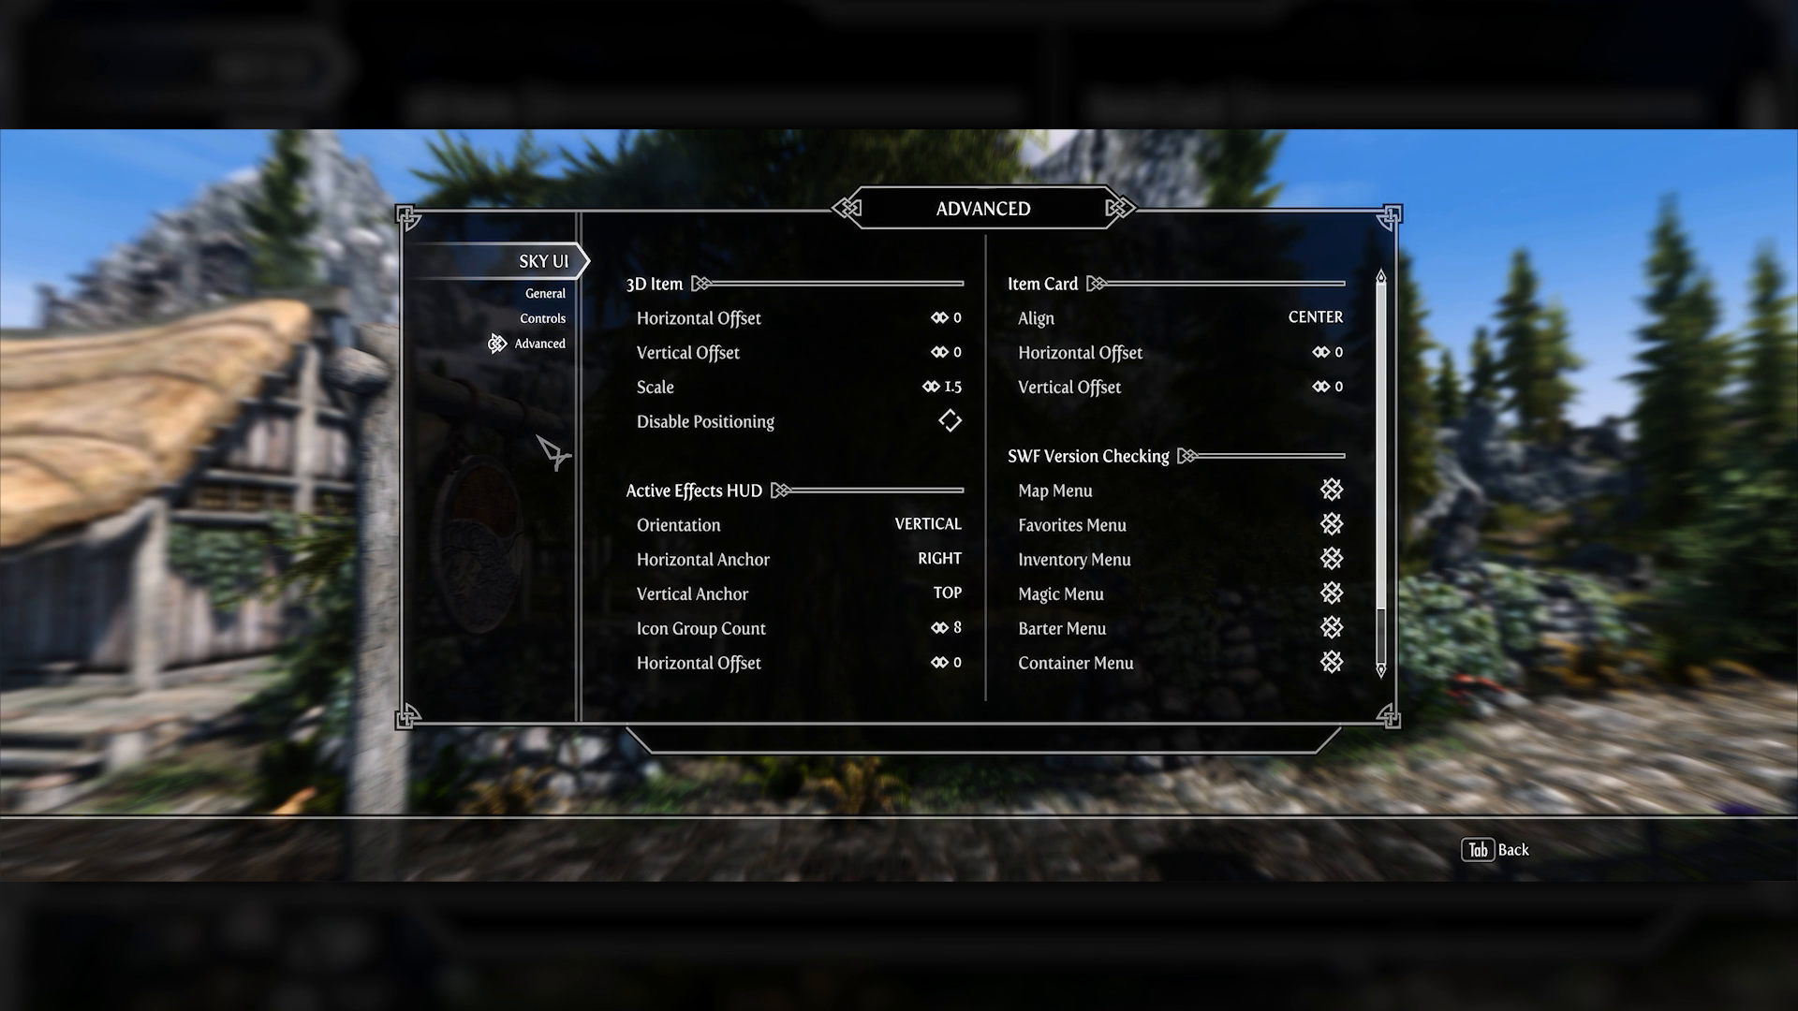